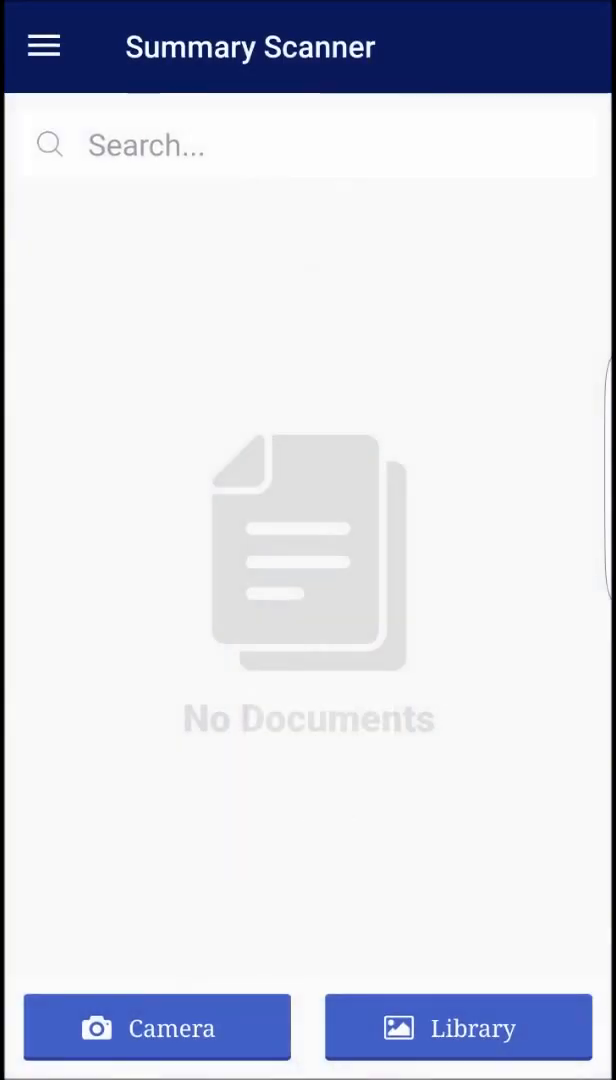
# - Download the French recognition language from the menu's Add language list and return home
pyautogui.click(44, 46)
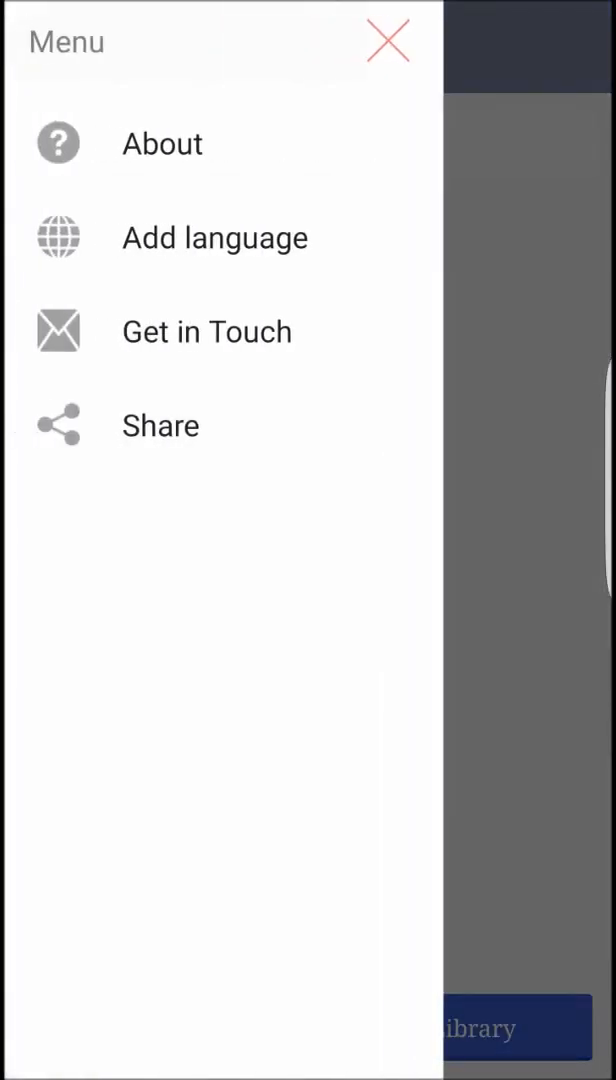
pyautogui.click(214, 236)
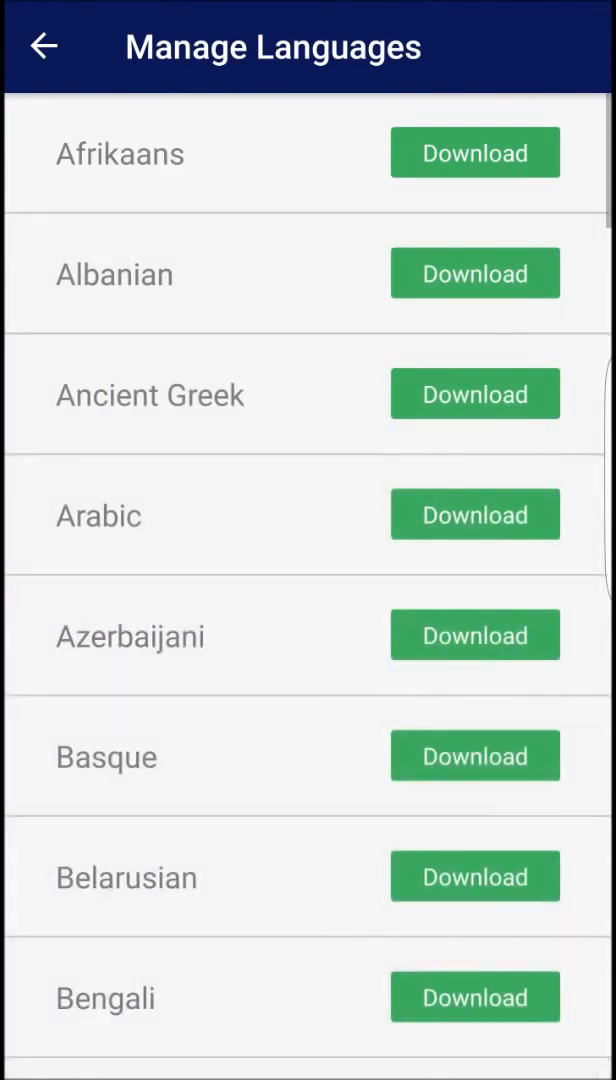
pyautogui.scroll(-3)
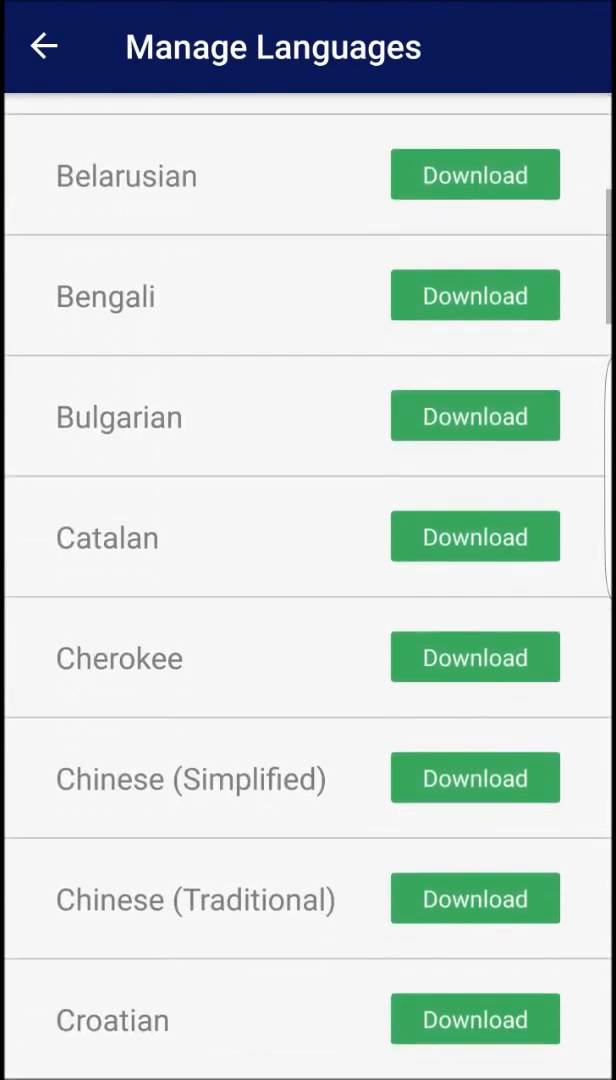
pyautogui.scroll(-3)
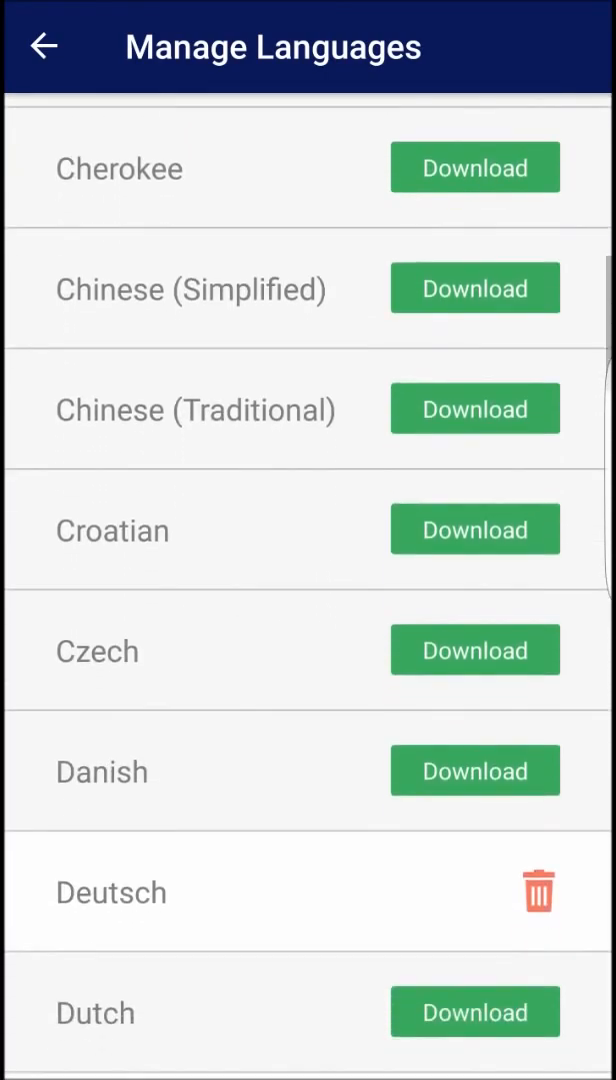
pyautogui.scroll(-3)
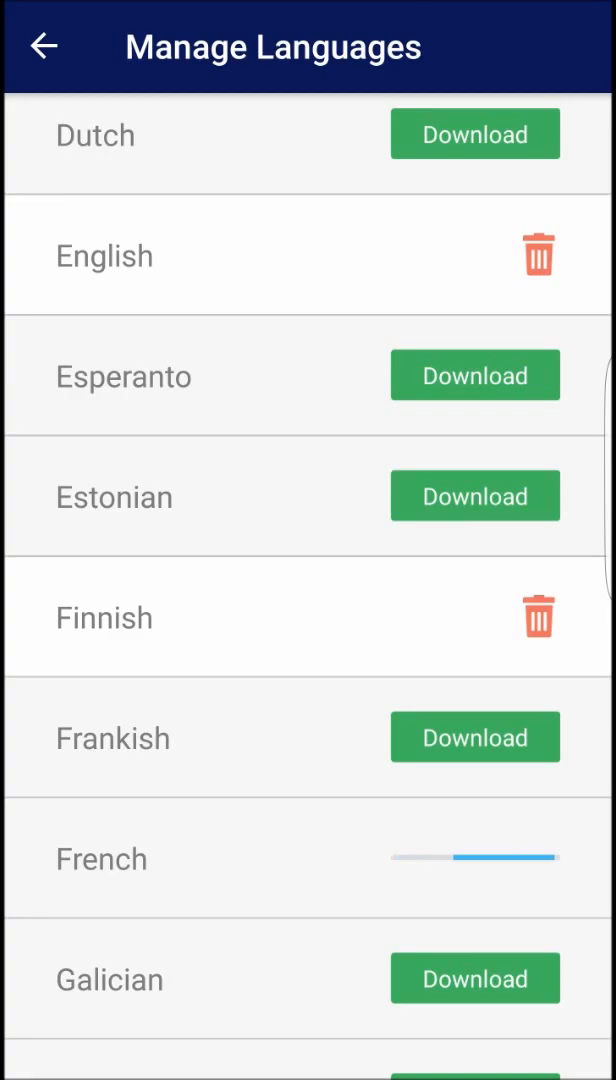
pyautogui.scroll(-3)
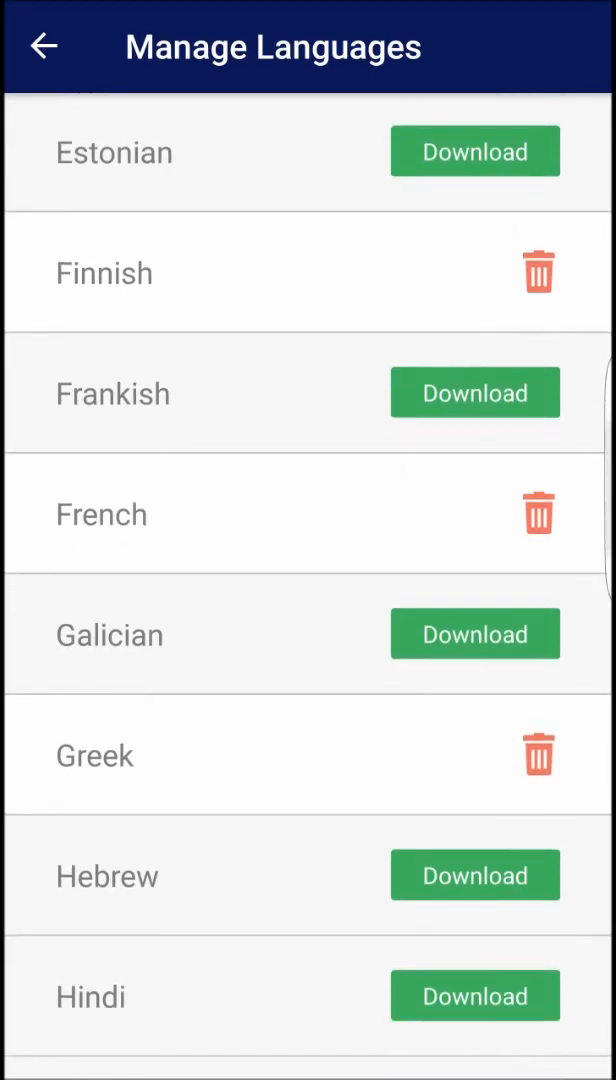
pyautogui.click(44, 46)
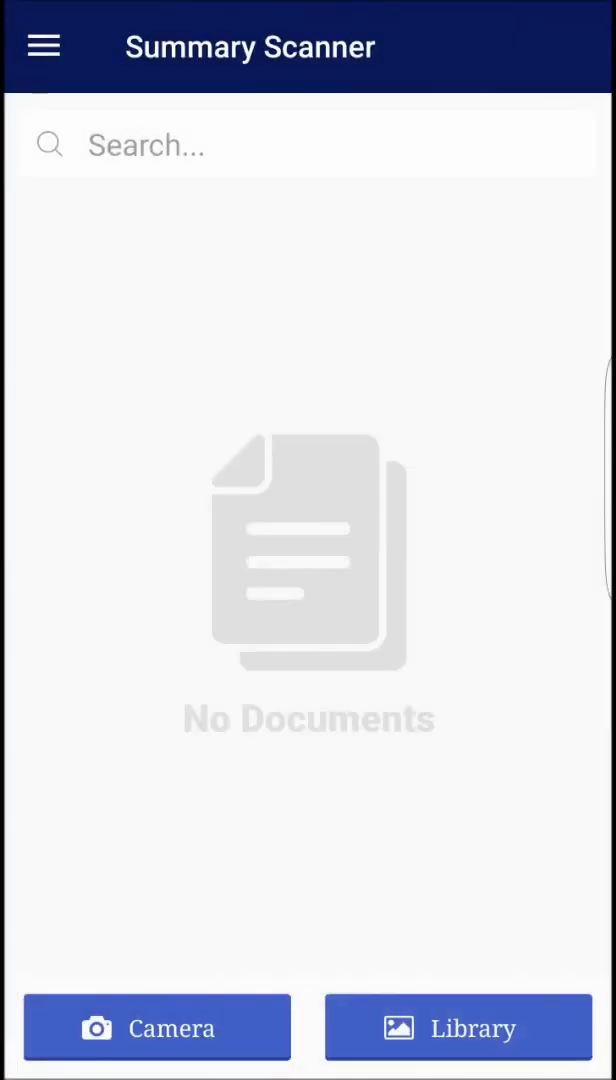
# - Photograph the book page and fit the crop around its top paragraphs for scanning
pyautogui.click(456, 1028)
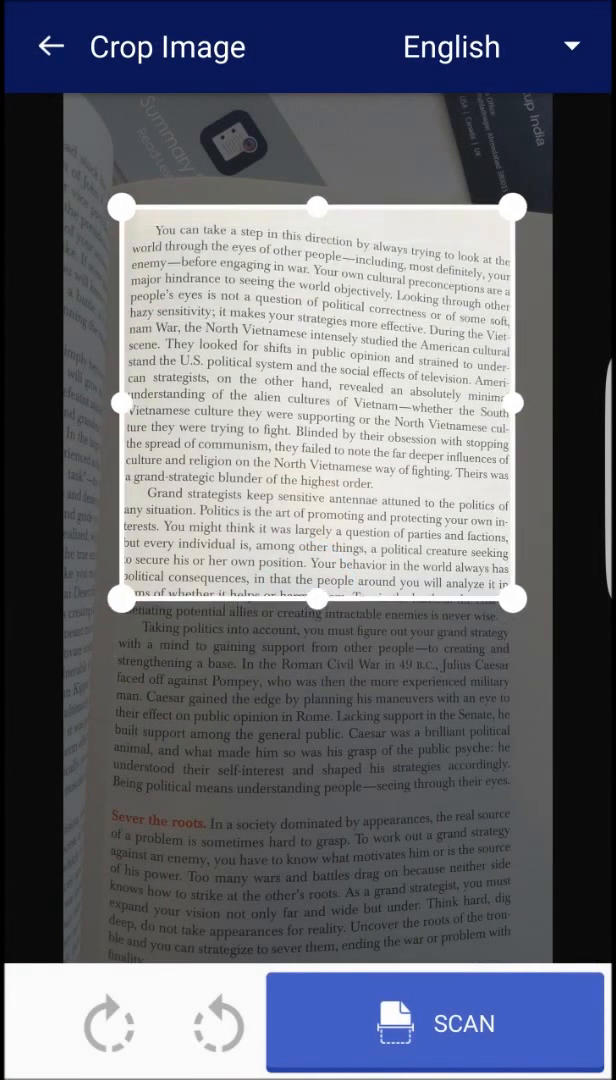
pyautogui.moveTo(516, 208); pyautogui.dragTo(524, 244)
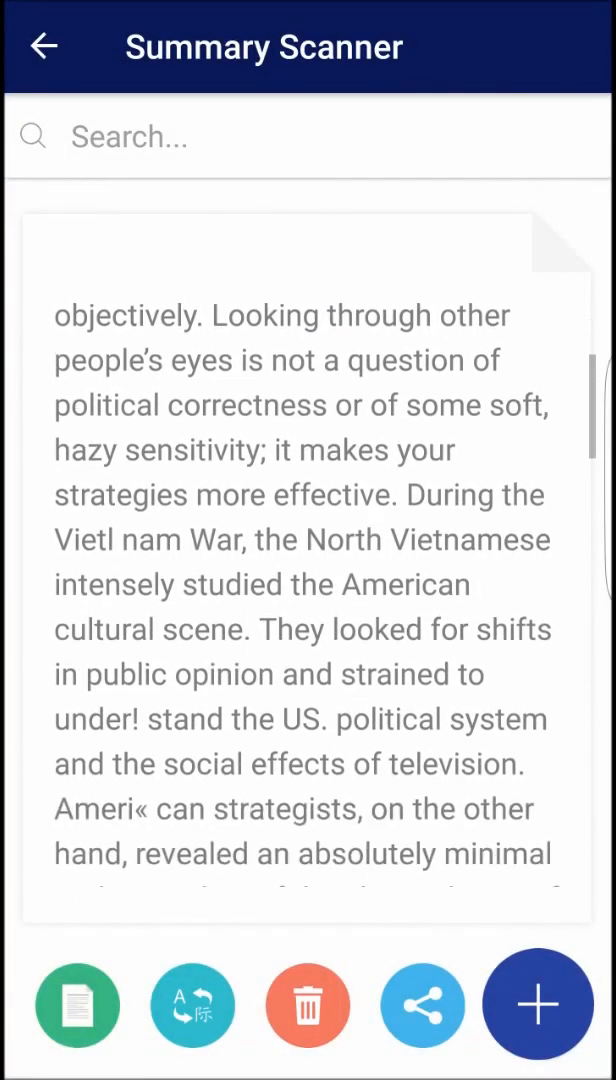
# - Scroll through the recognised English text to reach the summarise result
pyautogui.scroll(-3)
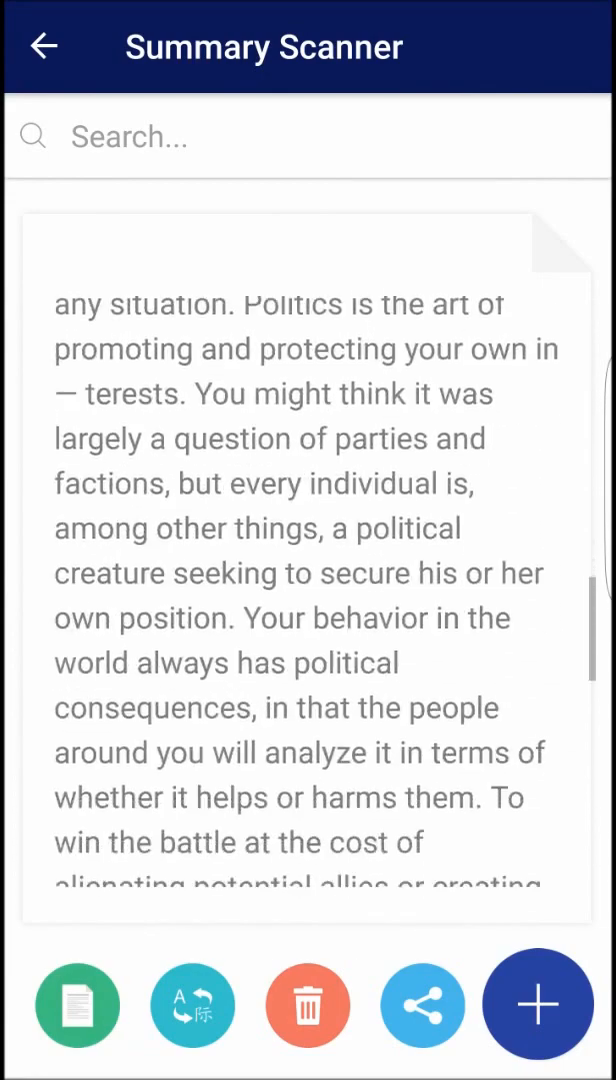
pyautogui.scroll(-3)
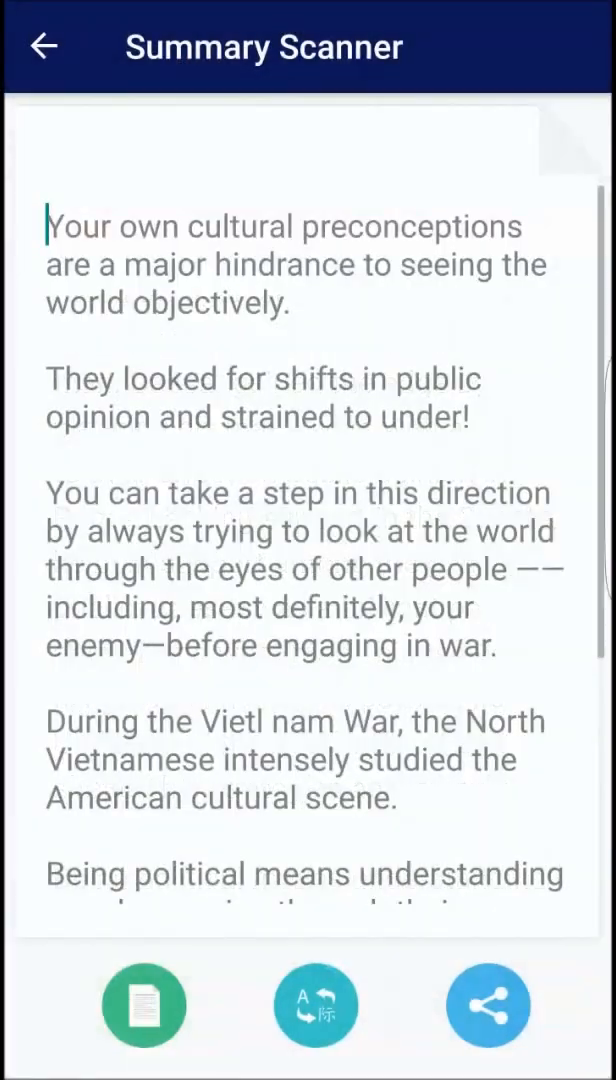
pyautogui.scroll(-3)
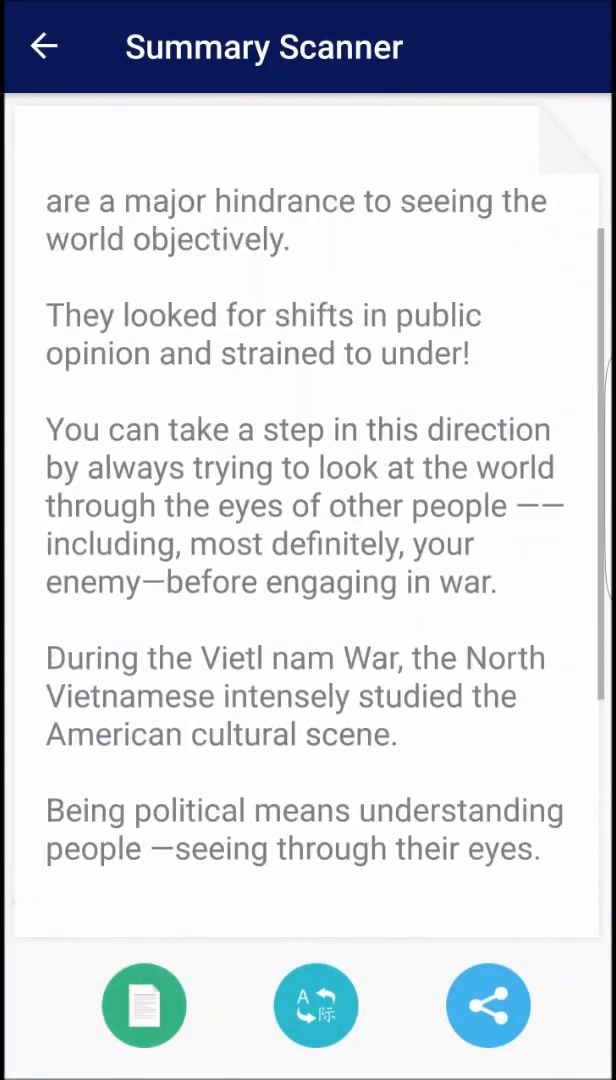
pyautogui.scroll(-3)
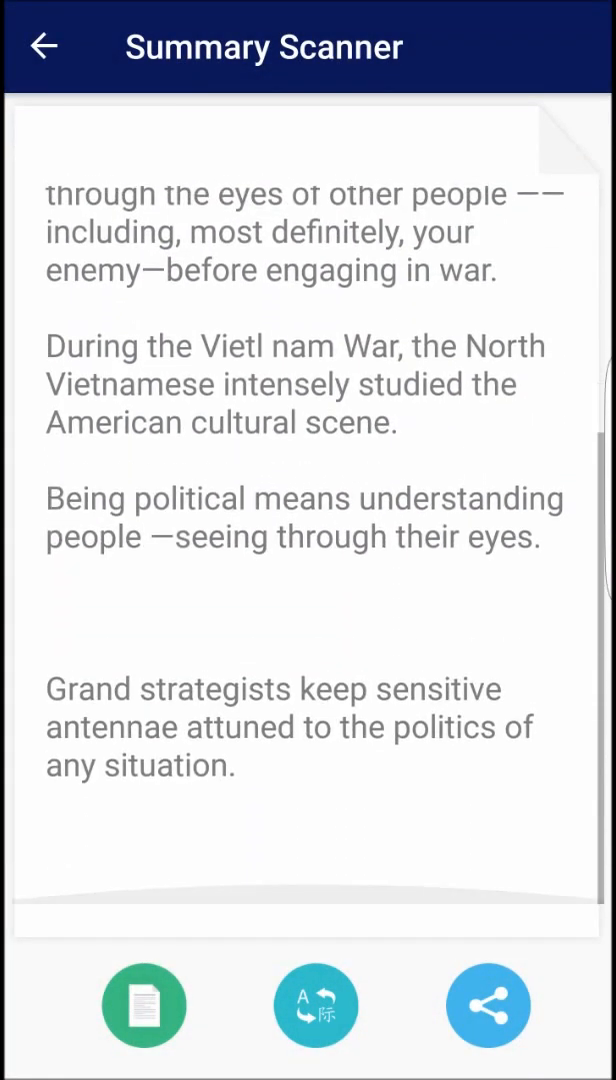
# - Set Translate to as Spanish and translate the English summary
pyautogui.click(316, 1006)
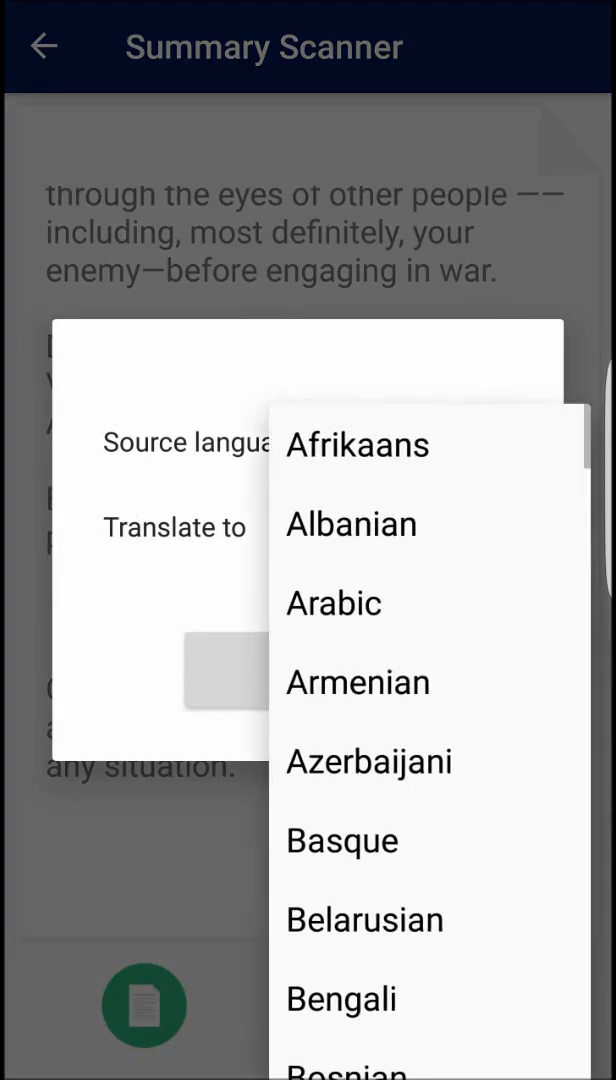
pyautogui.scroll(-3)
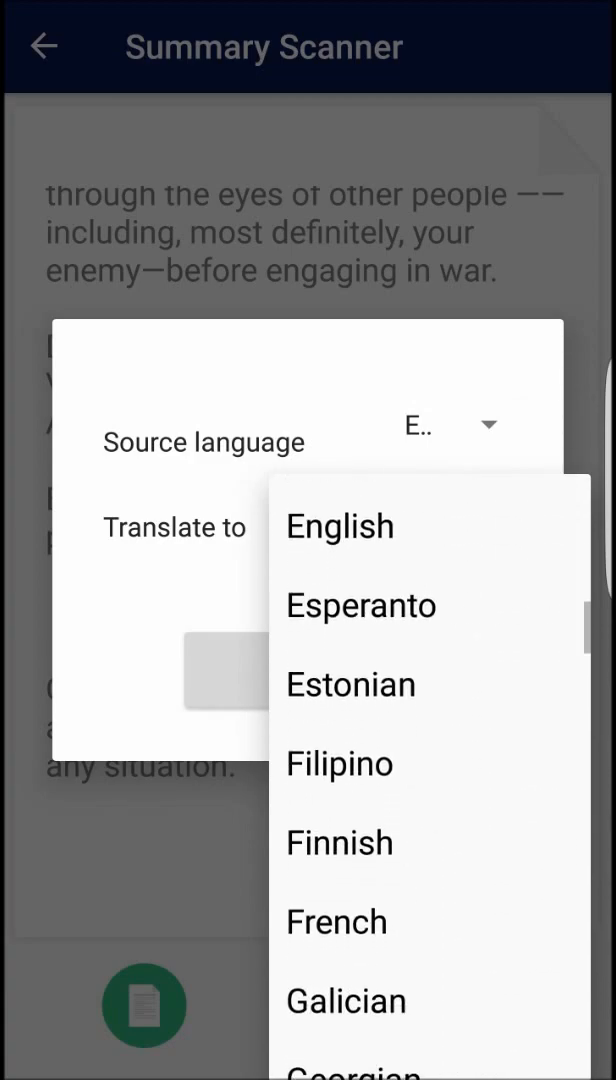
pyautogui.scroll(-3)
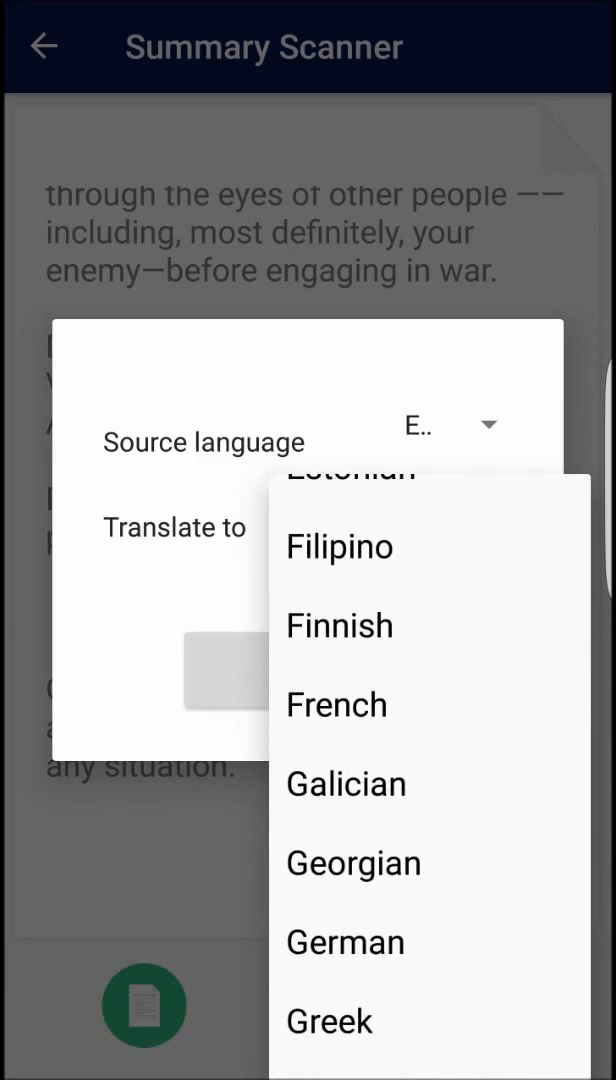
pyautogui.scroll(-3)
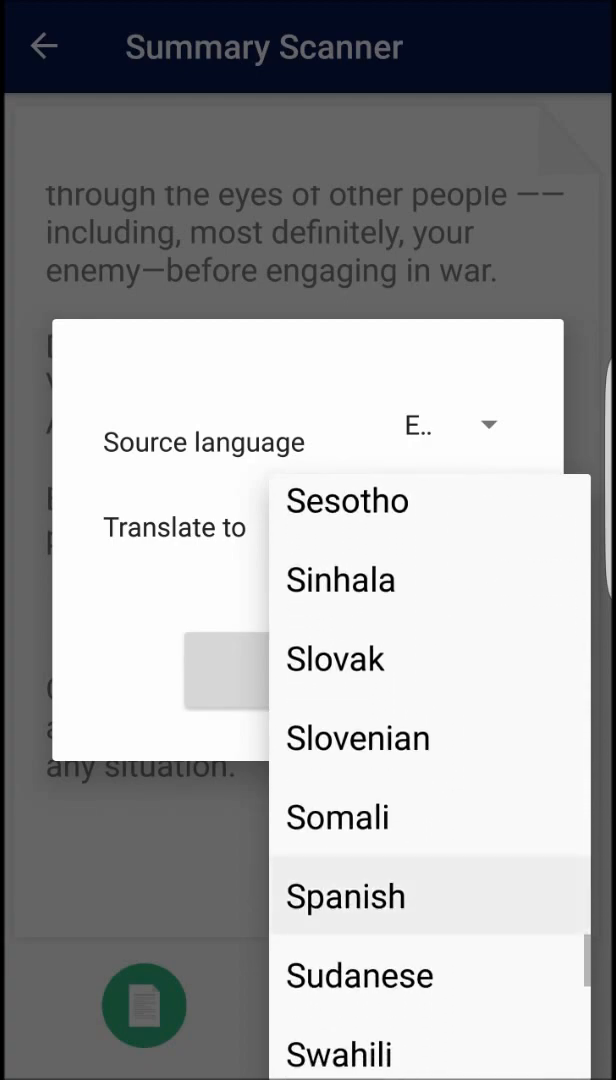
pyautogui.click(344, 896)
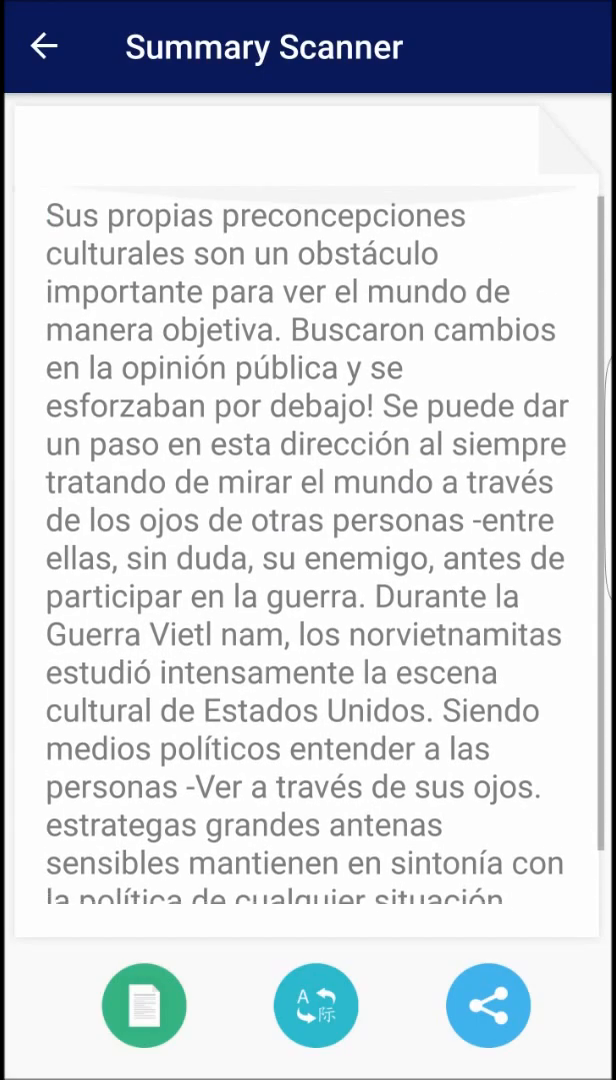
pyautogui.click(488, 1006)
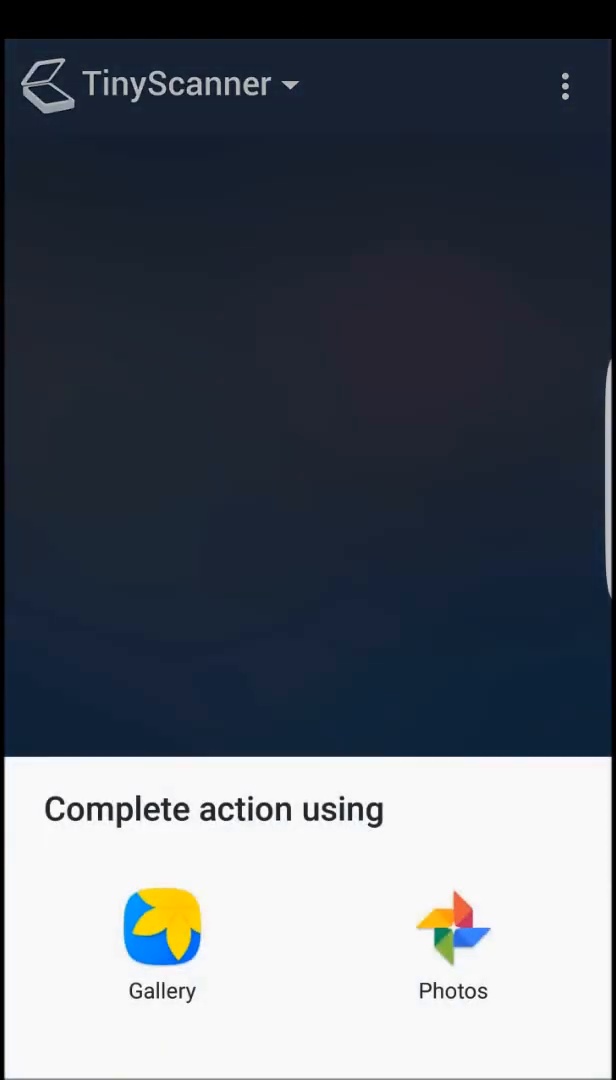
# - Import the book page photo, pull the crop corners to the page edges and accept the crop
pyautogui.click(162, 936)
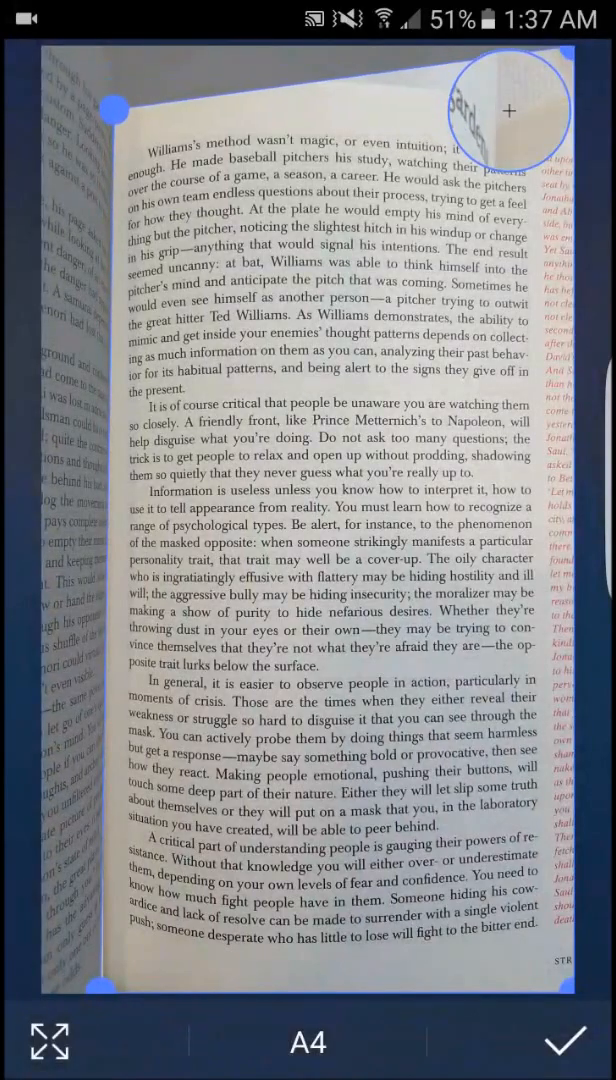
pyautogui.moveTo(508, 110); pyautogui.dragTo(104, 110)
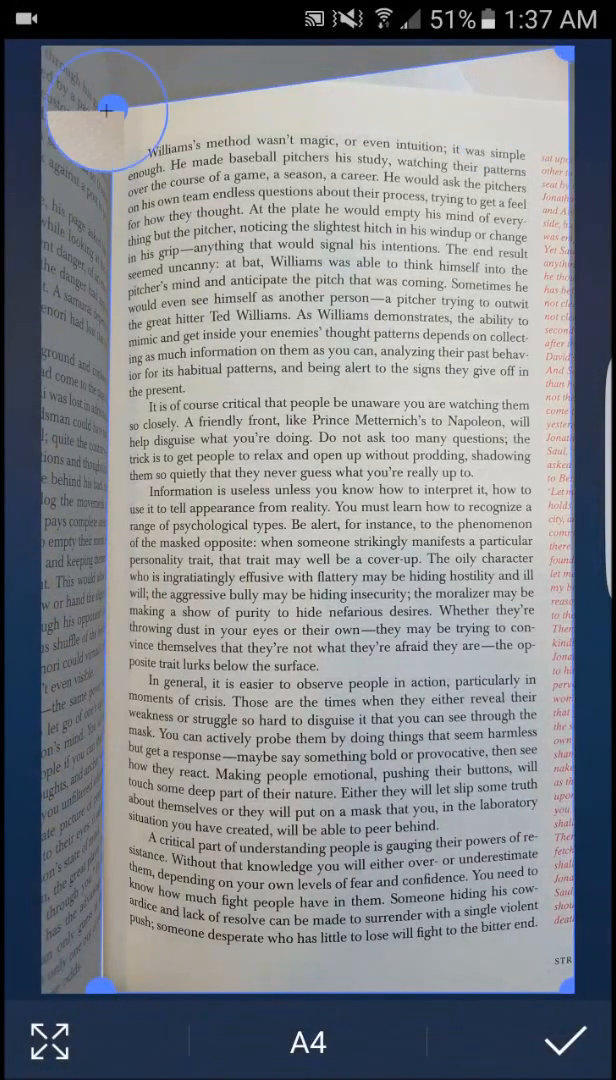
pyautogui.moveTo(100, 110); pyautogui.dragTo(112, 122)
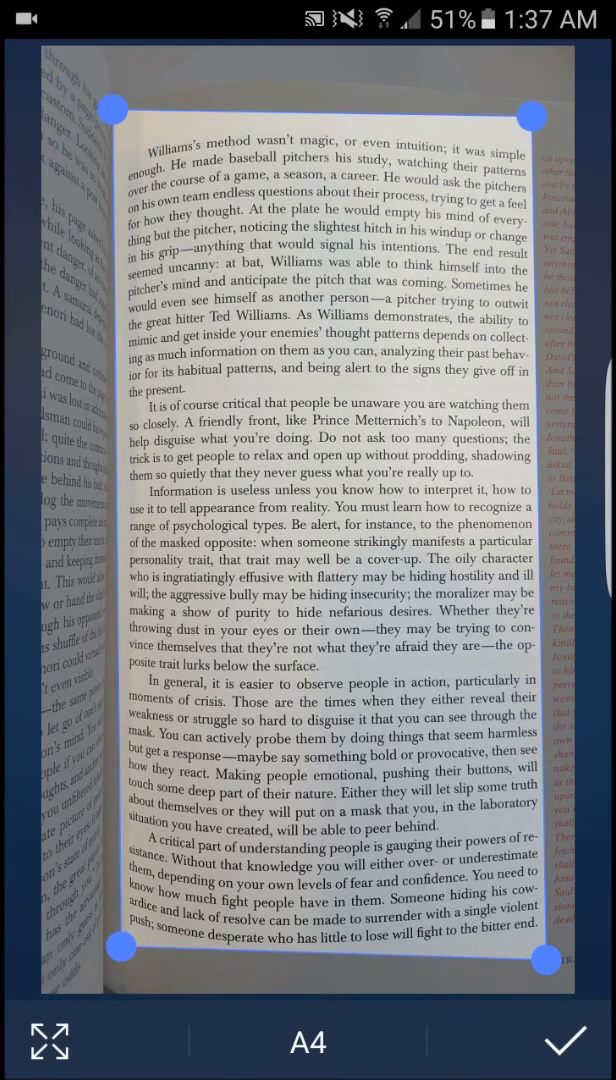
pyautogui.click(566, 1040)
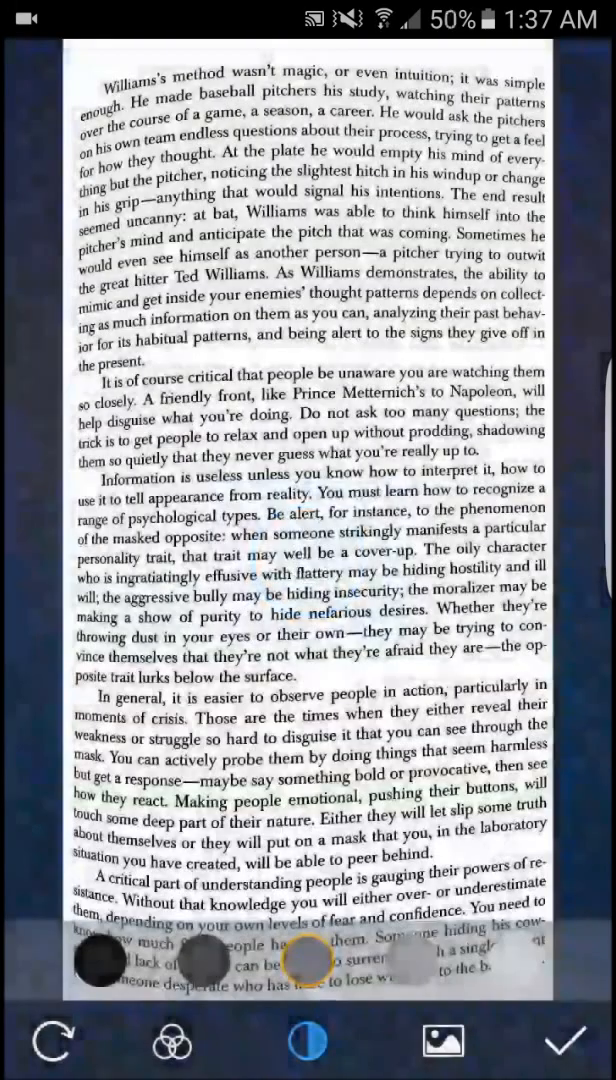
# - Apply a colour filter, keep the name New Document, save it and dismiss the rating prompt
pyautogui.click(410, 960)
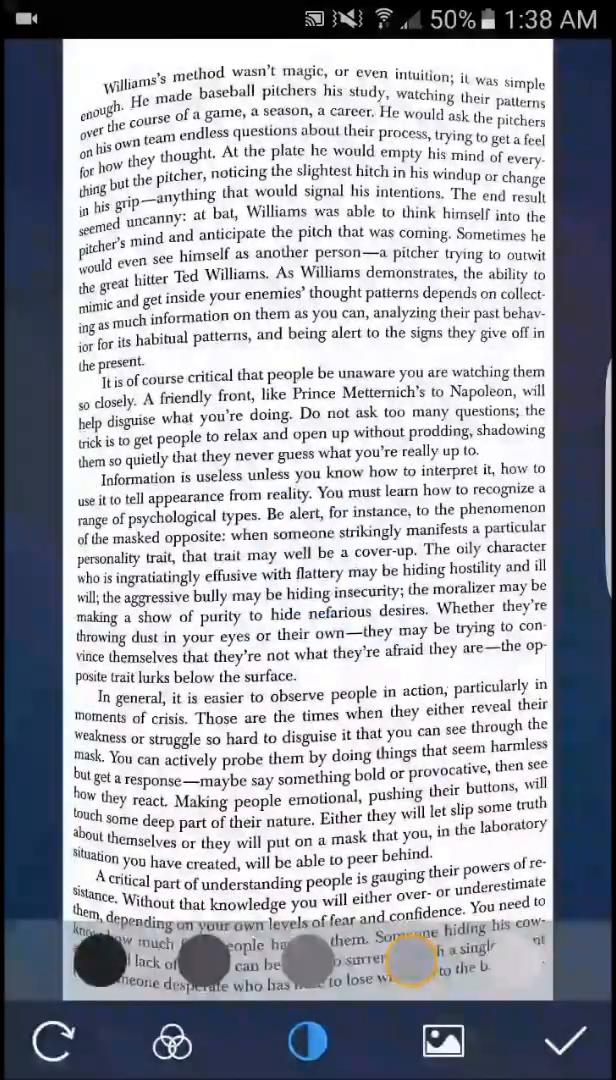
pyautogui.click(102, 960)
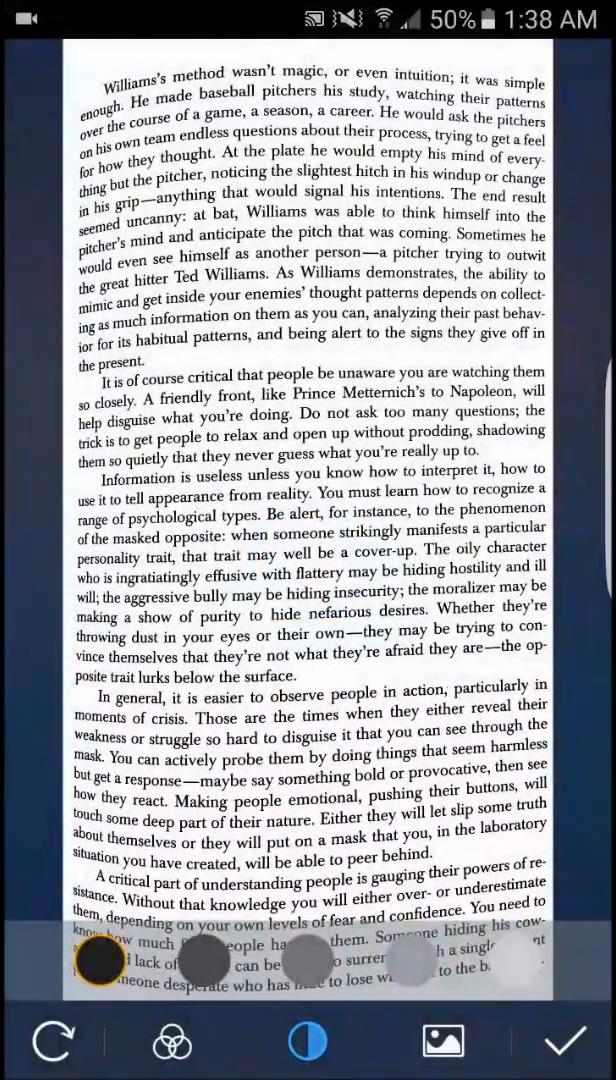
pyautogui.click(564, 1040)
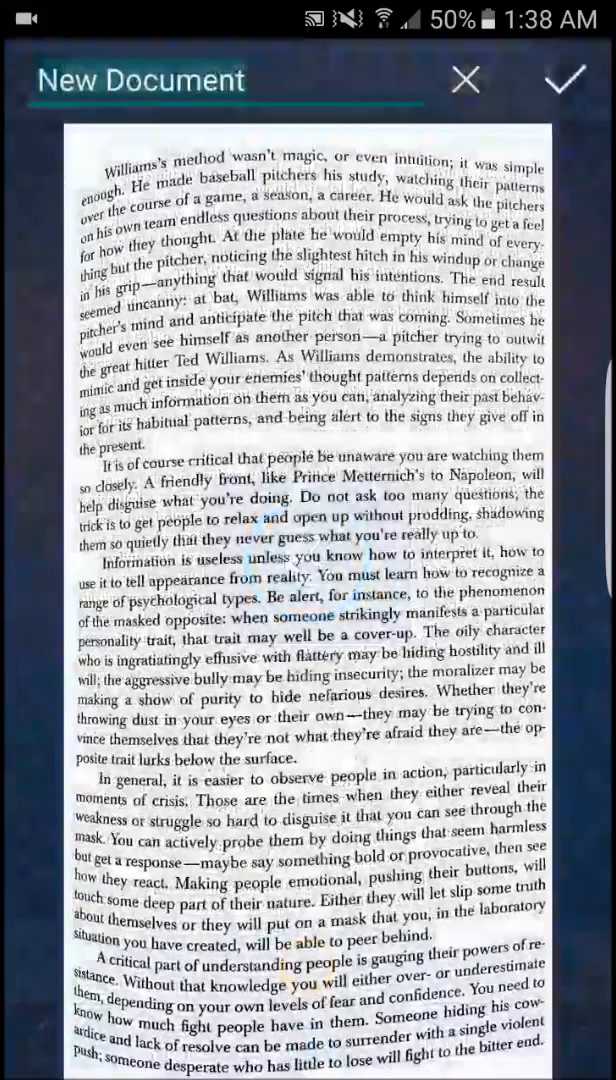
pyautogui.click(308, 600)
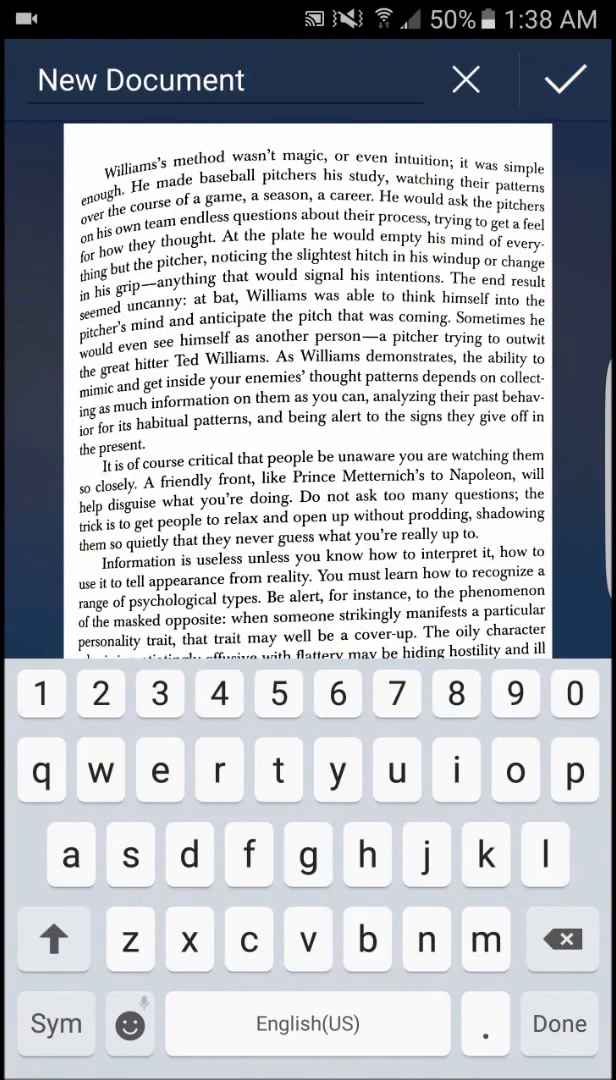
pyautogui.click(564, 80)
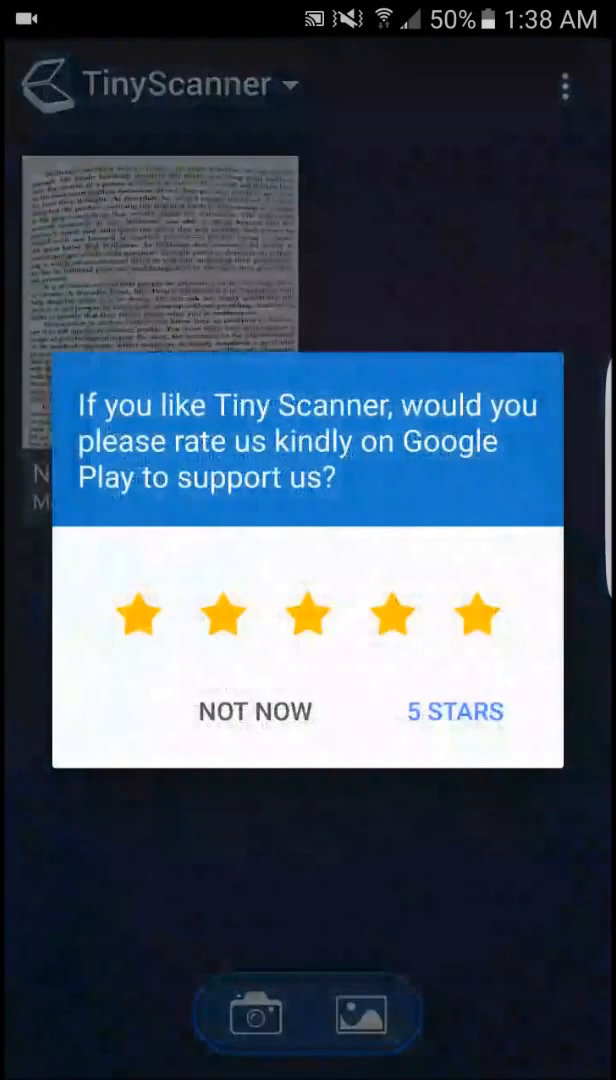
pyautogui.click(254, 712)
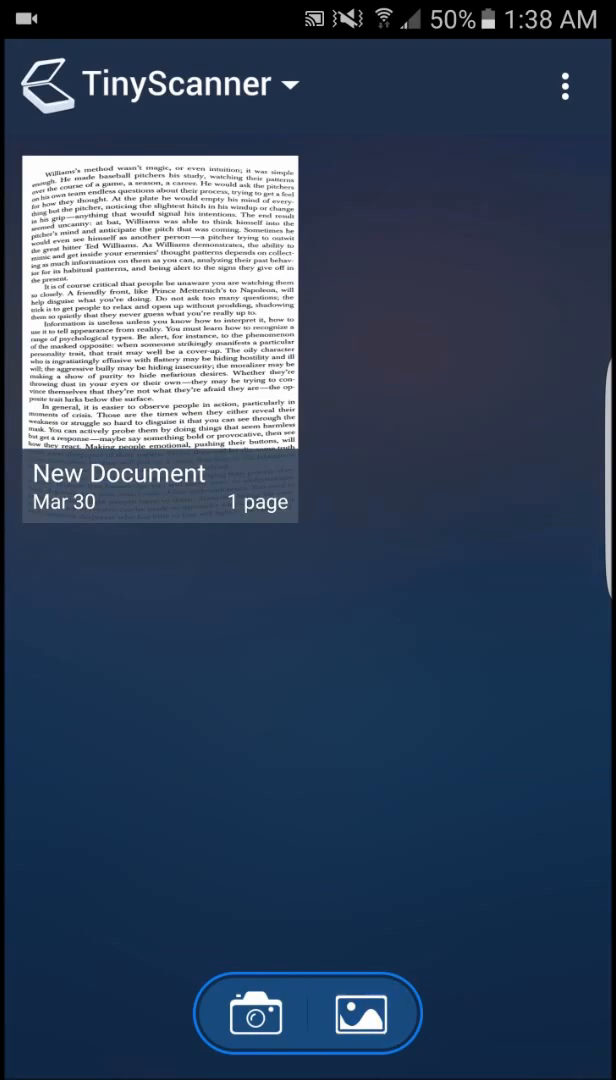
# - Scan the Chapter 11 page with default crop and filter and name it New Document 2
pyautogui.click(254, 1012)
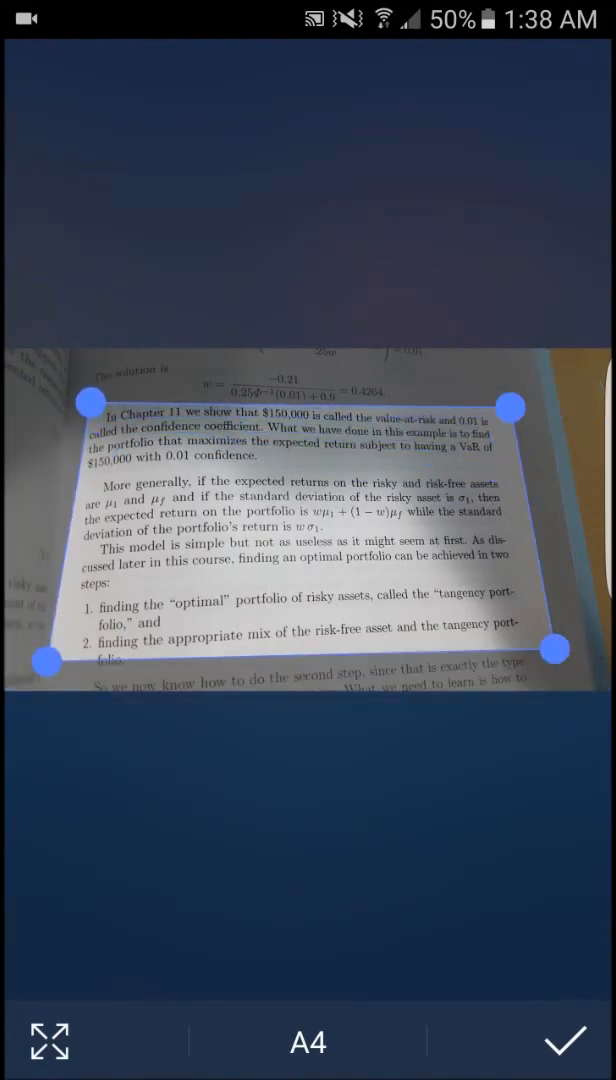
pyautogui.click(564, 1040)
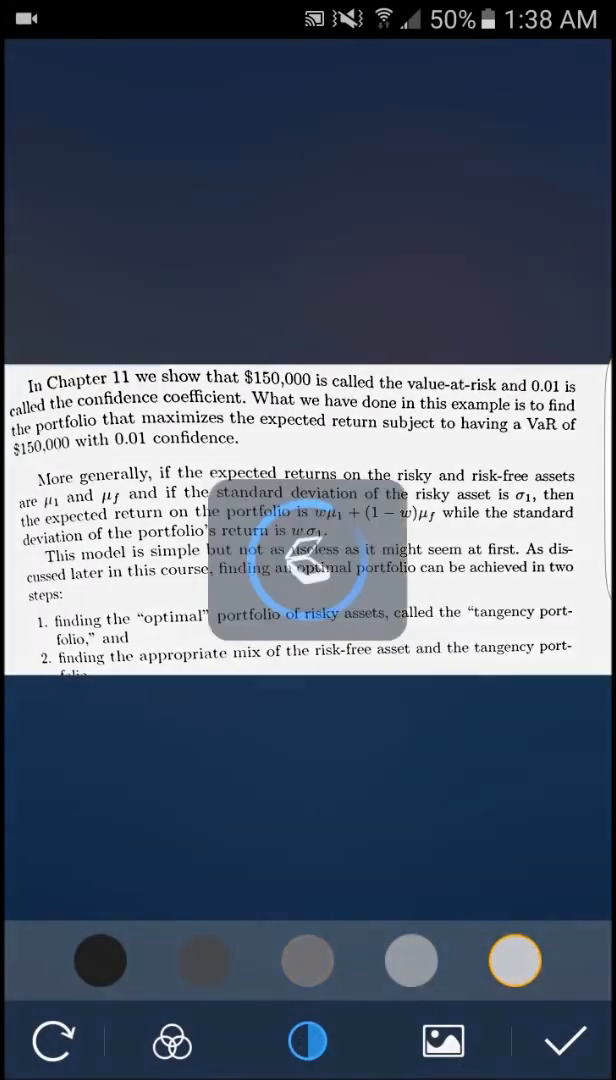
pyautogui.click(100, 960)
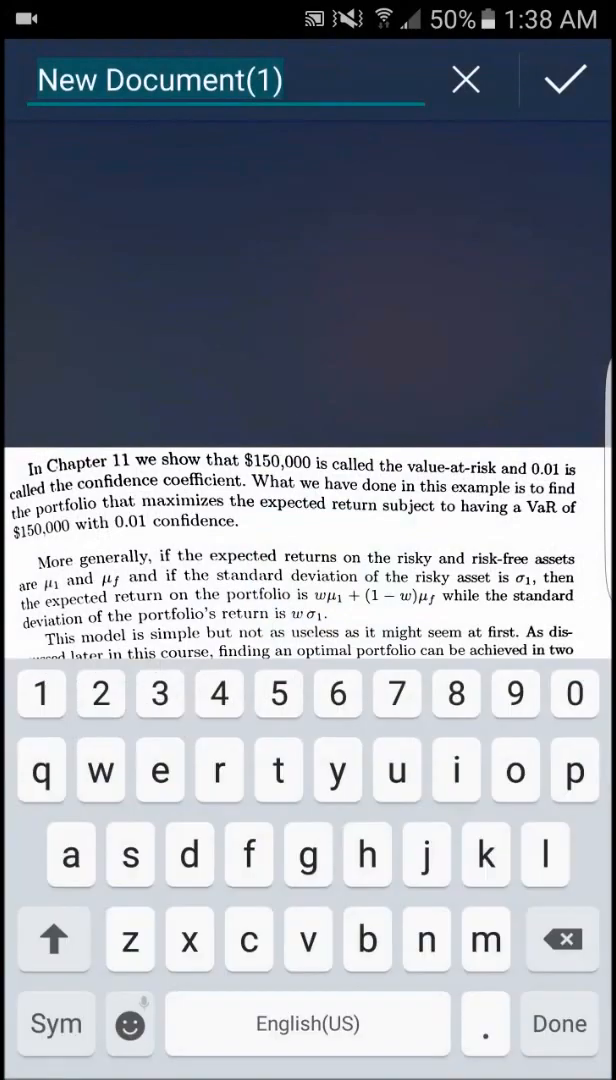
pyautogui.click(100, 768)
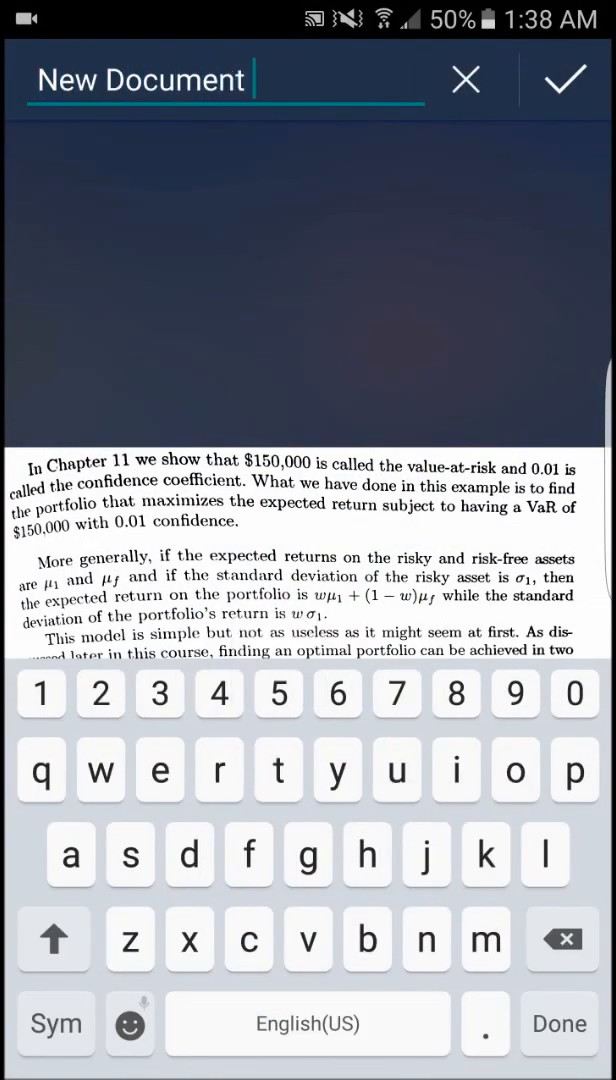
pyautogui.write('2')
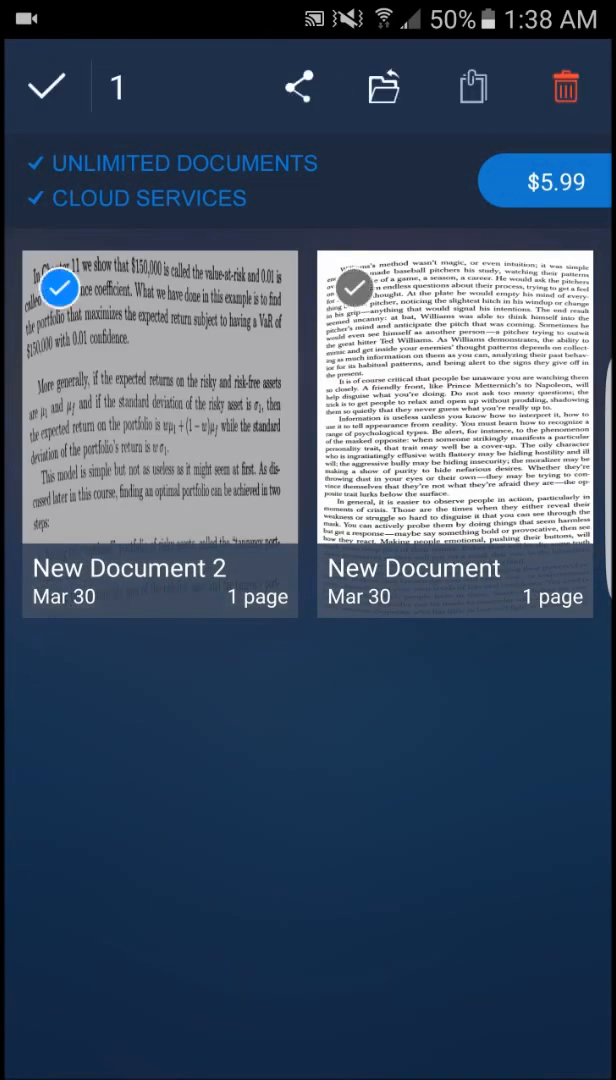
# - Select both documents, move them into New Folder and open that folder
pyautogui.click(348, 288)
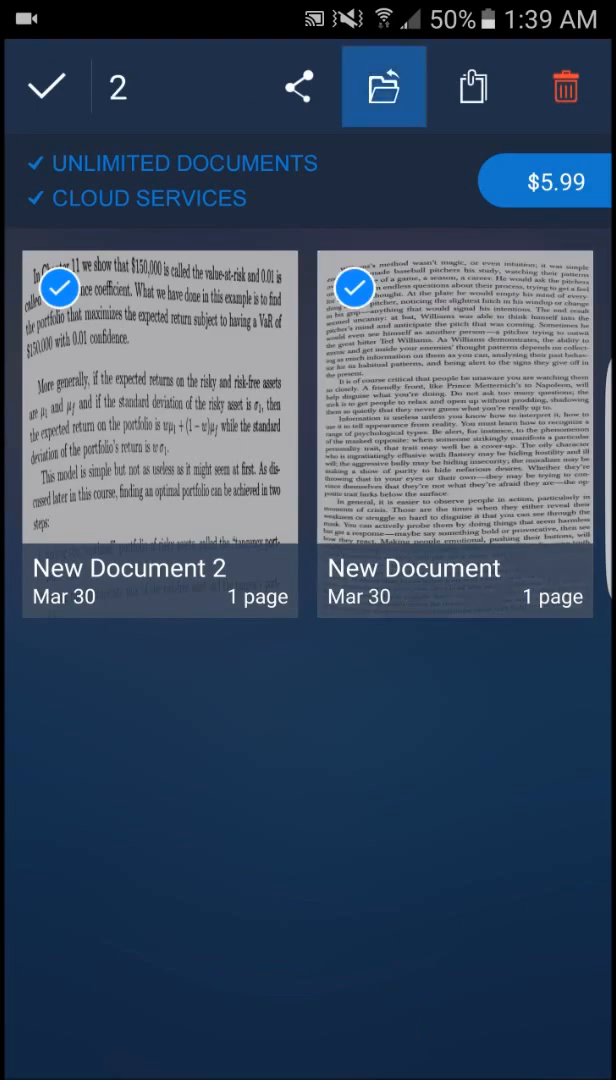
pyautogui.click(384, 86)
pyautogui.write('New')
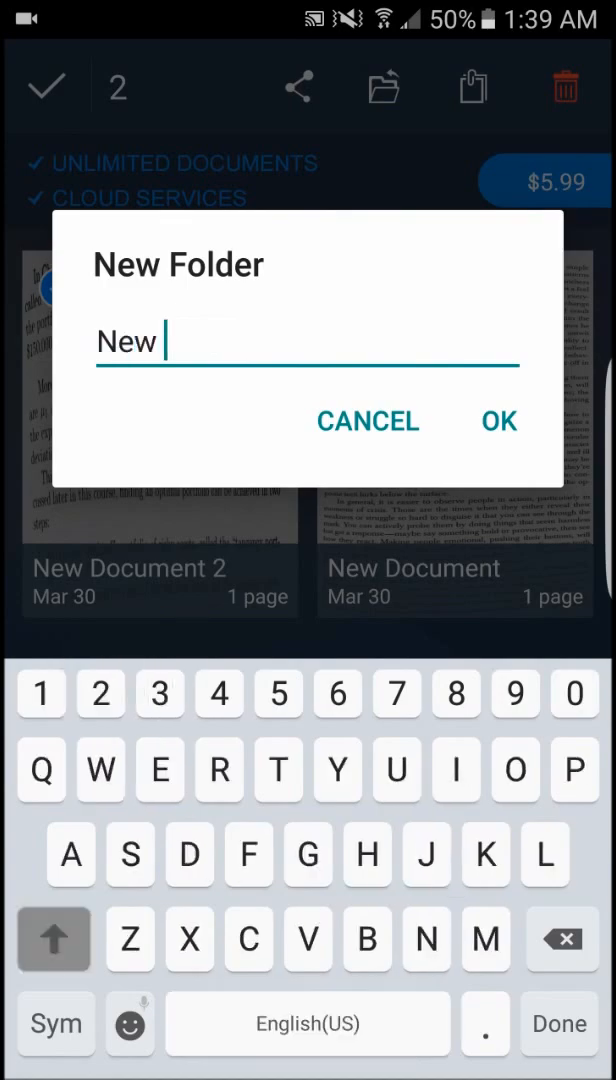
pyautogui.click(500, 420)
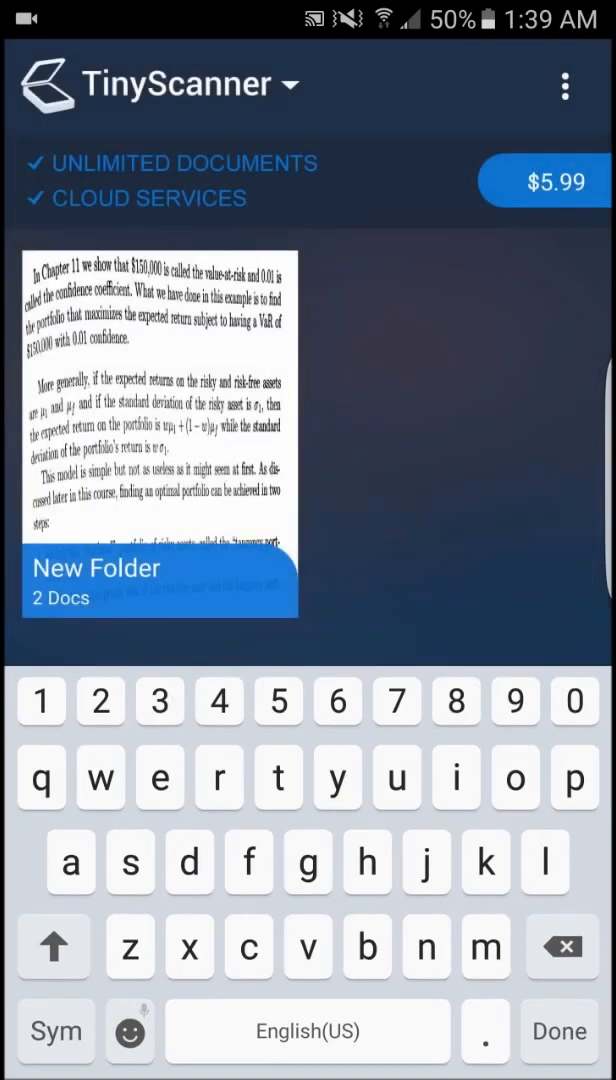
pyautogui.click(160, 580)
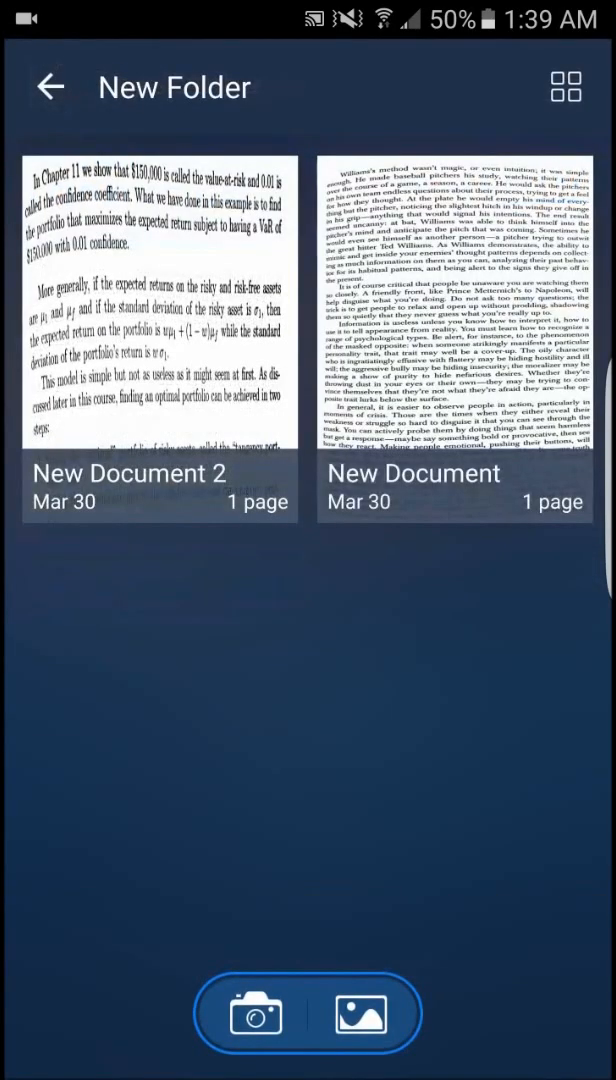
pyautogui.click(50, 86)
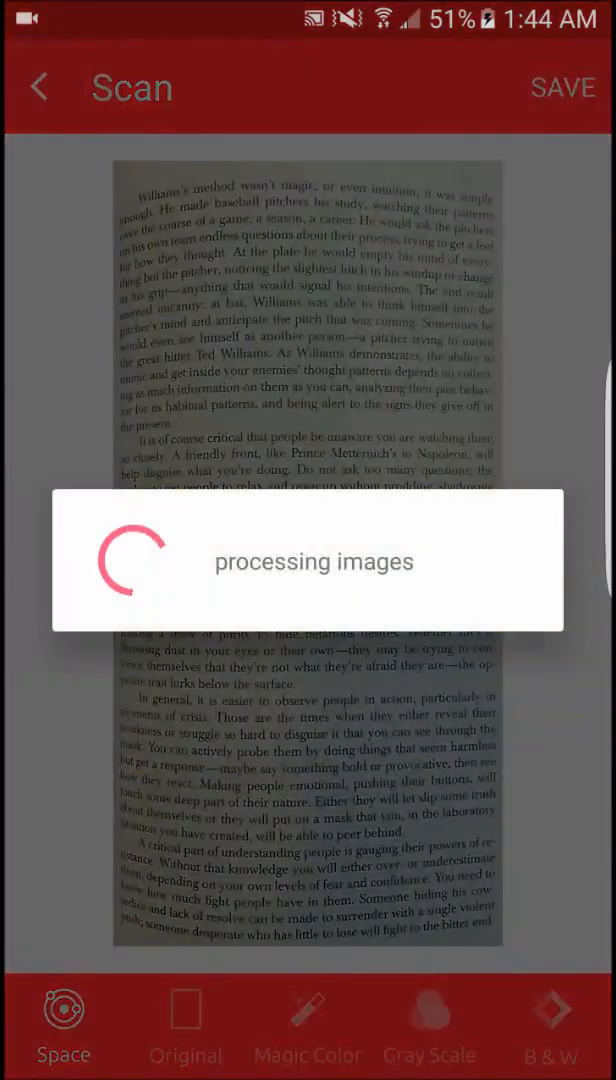
# - Apply Magic Color, save the page as New Doc(1) and view the document list's overflow options
pyautogui.click(308, 1024)
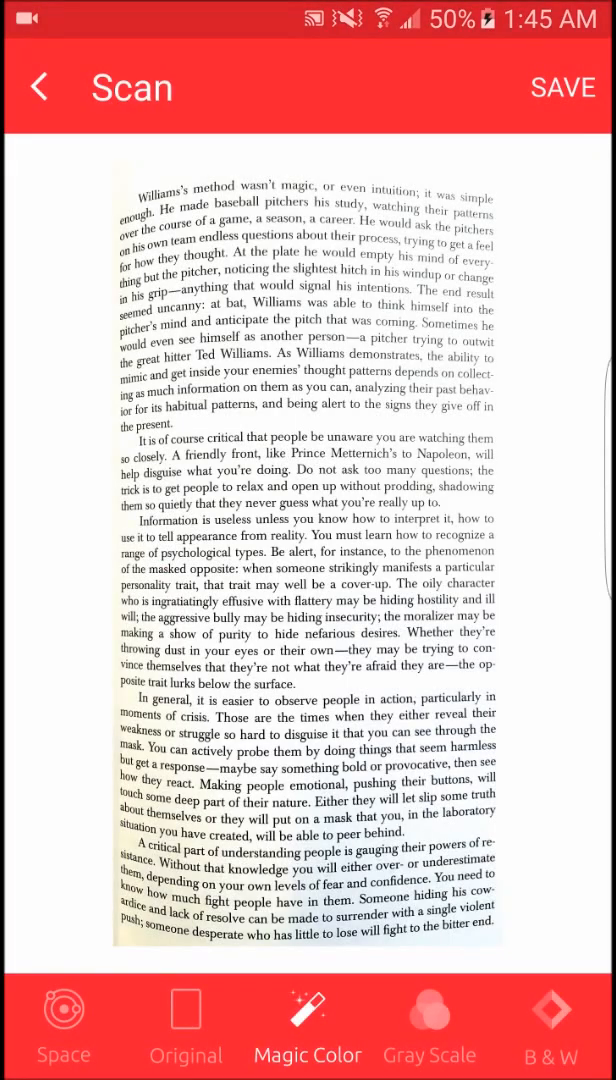
pyautogui.click(562, 88)
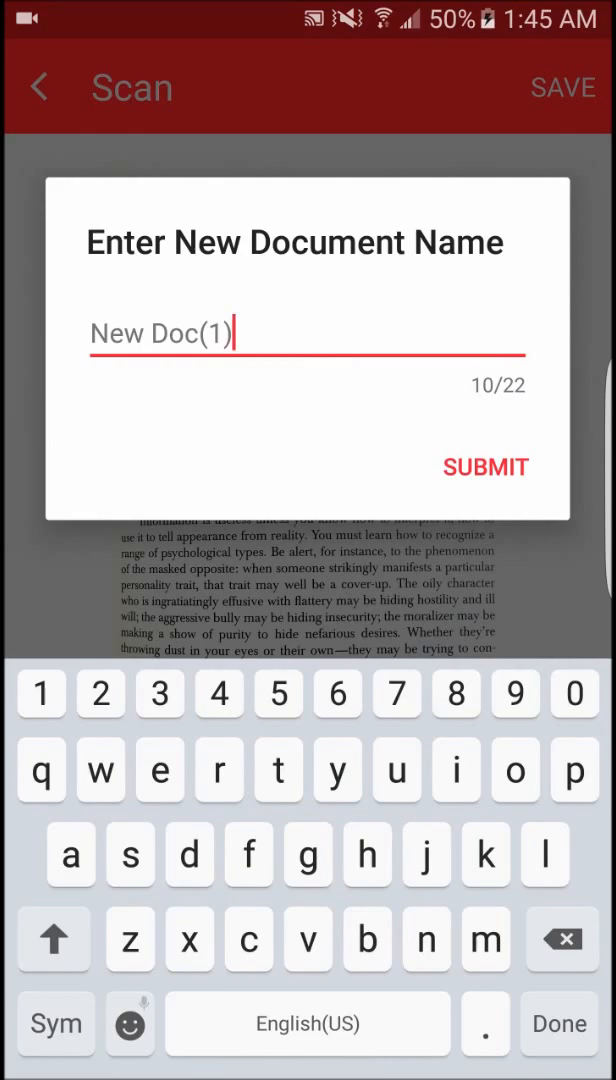
pyautogui.click(484, 468)
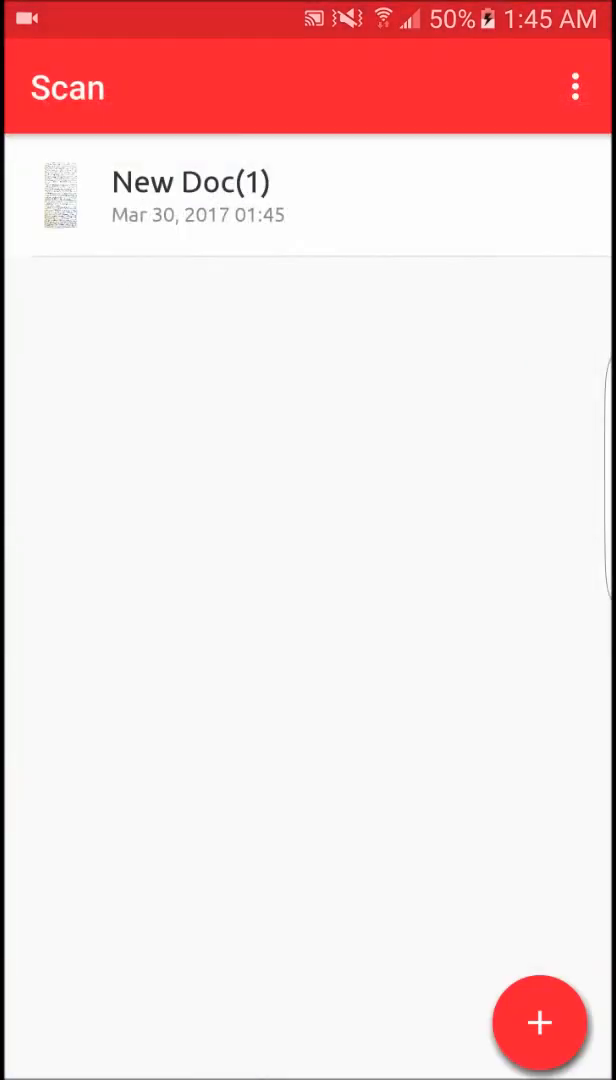
pyautogui.click(576, 86)
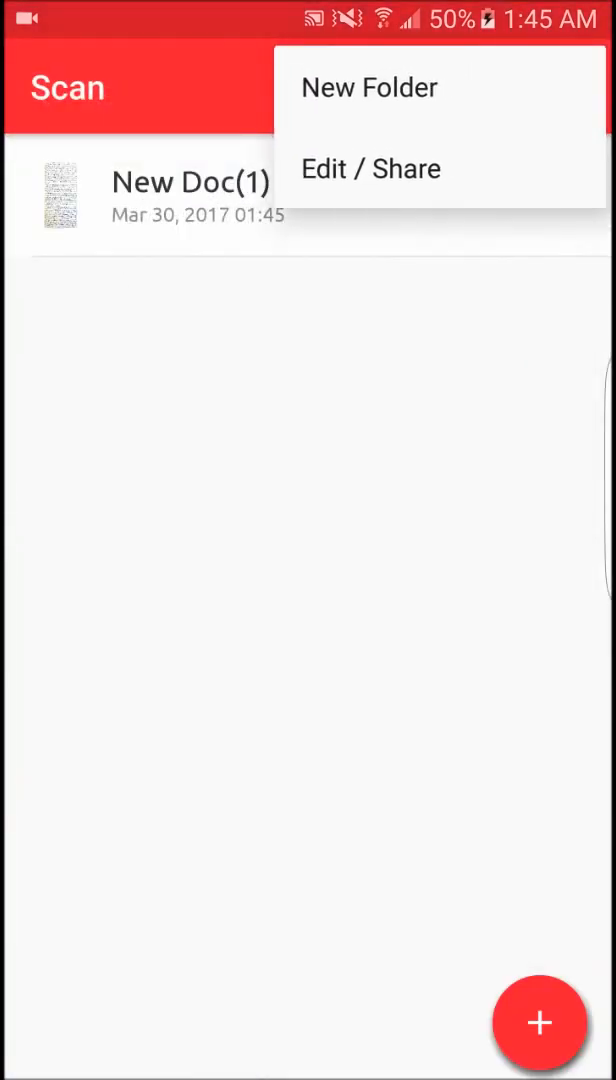
pyautogui.click(540, 1022)
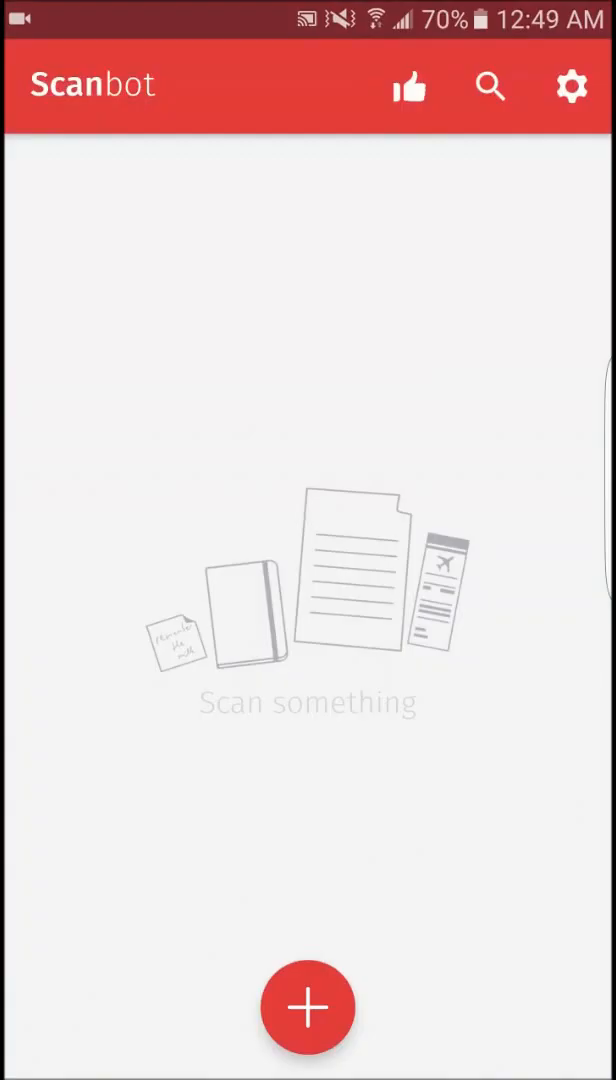
# - In settings, slide Scan Quality through High and Low and leave it at Best
pyautogui.click(490, 86)
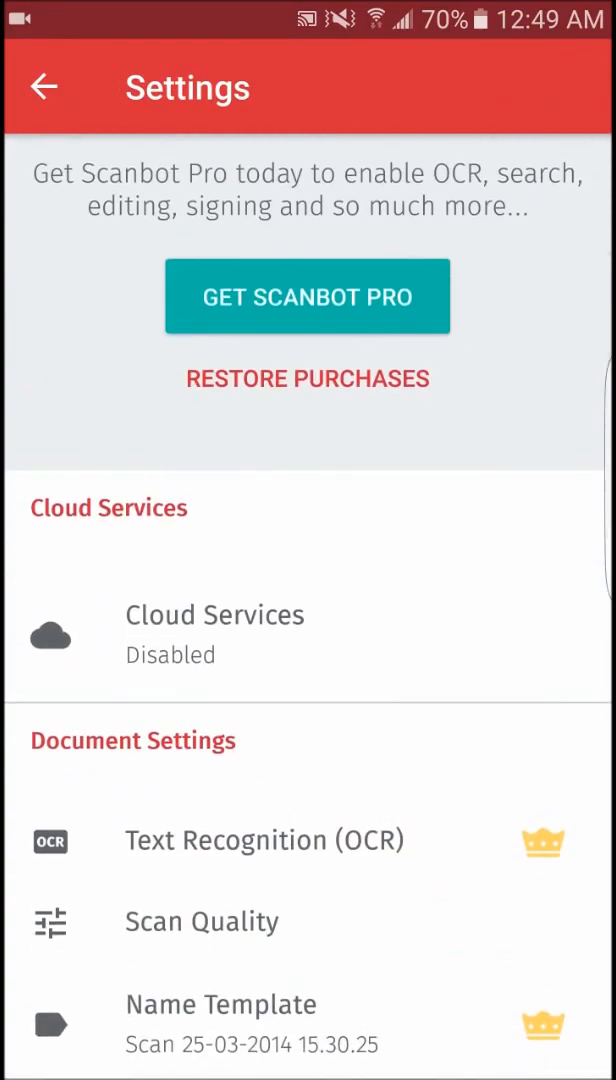
pyautogui.click(200, 920)
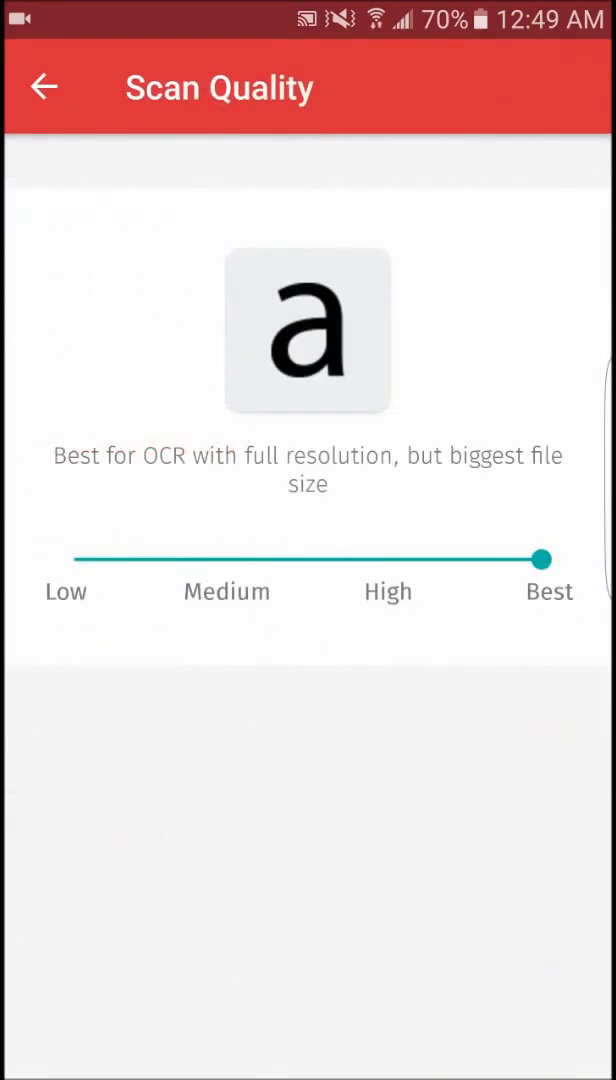
pyautogui.moveTo(540, 558); pyautogui.dragTo(388, 558)
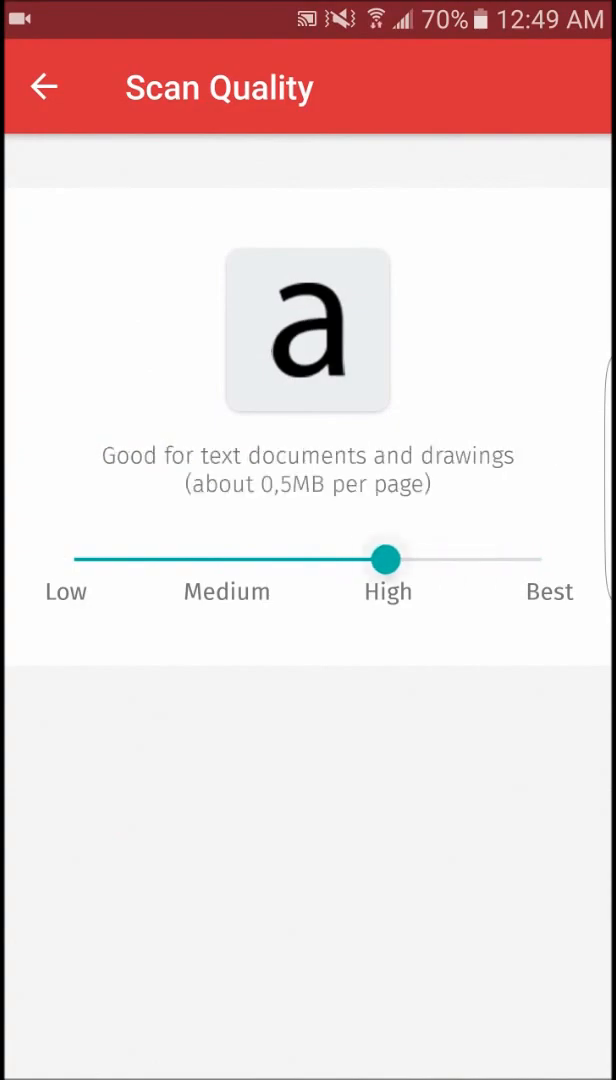
pyautogui.moveTo(388, 560); pyautogui.dragTo(76, 560)
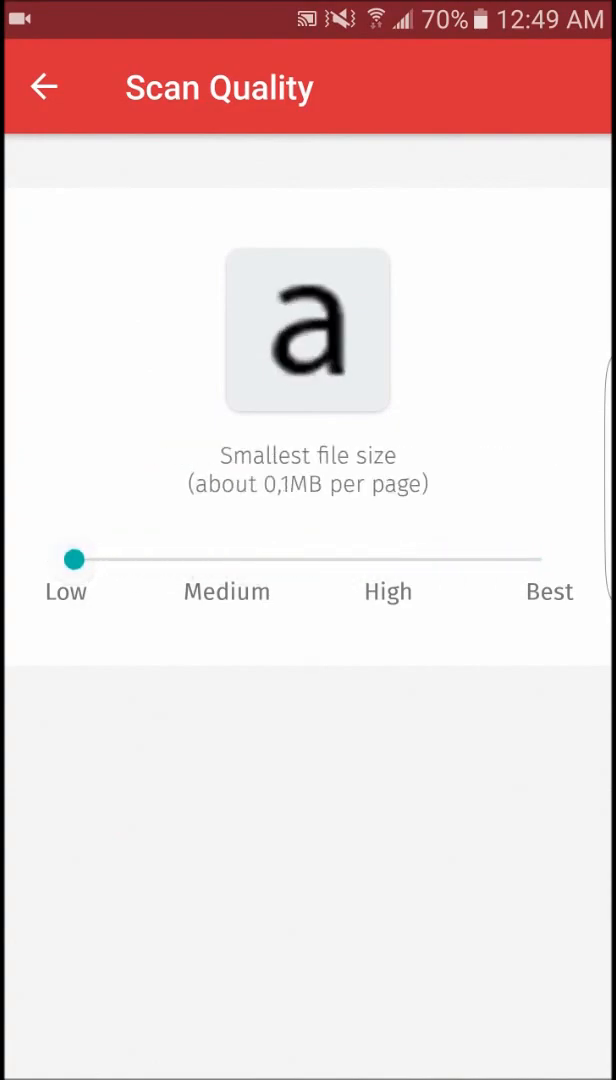
pyautogui.moveTo(72, 558); pyautogui.dragTo(544, 558)
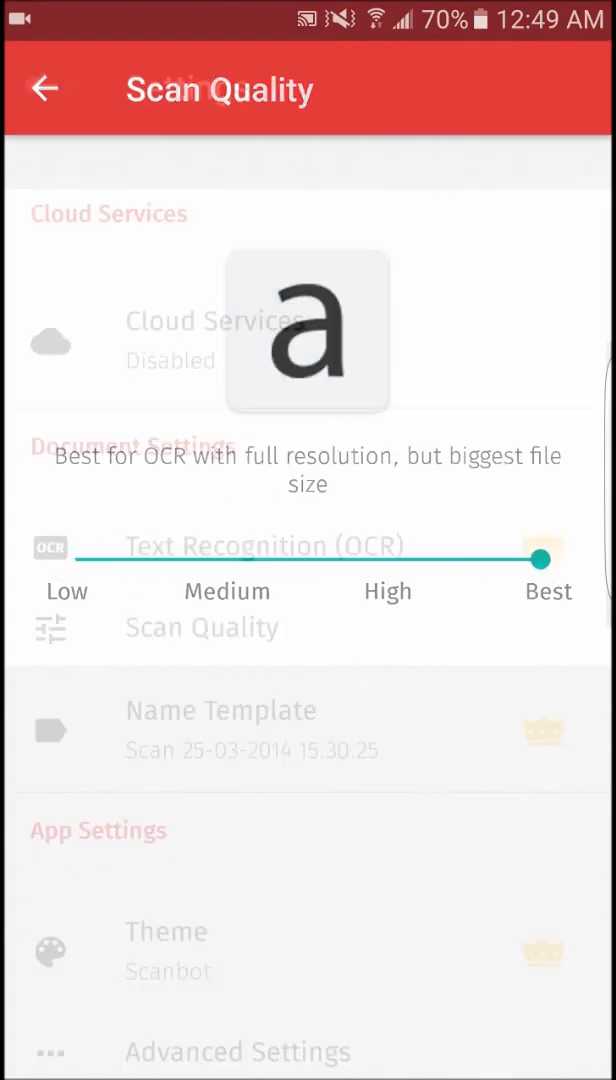
pyautogui.click(44, 88)
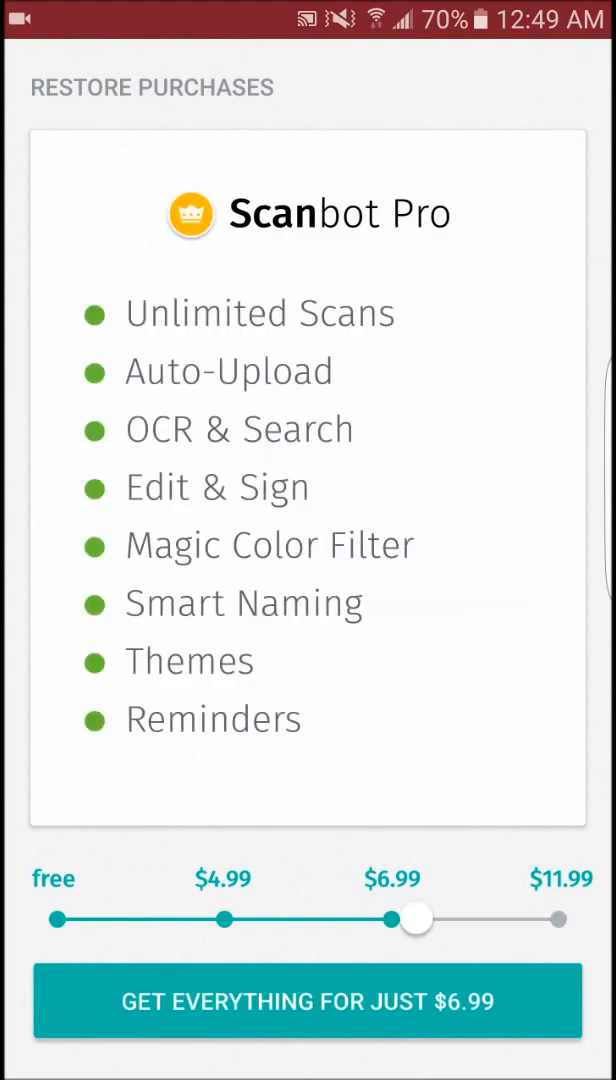
# - Compare the free tier against Pro and decline the Pro upgrade
pyautogui.moveTo(416, 920); pyautogui.dragTo(56, 920)
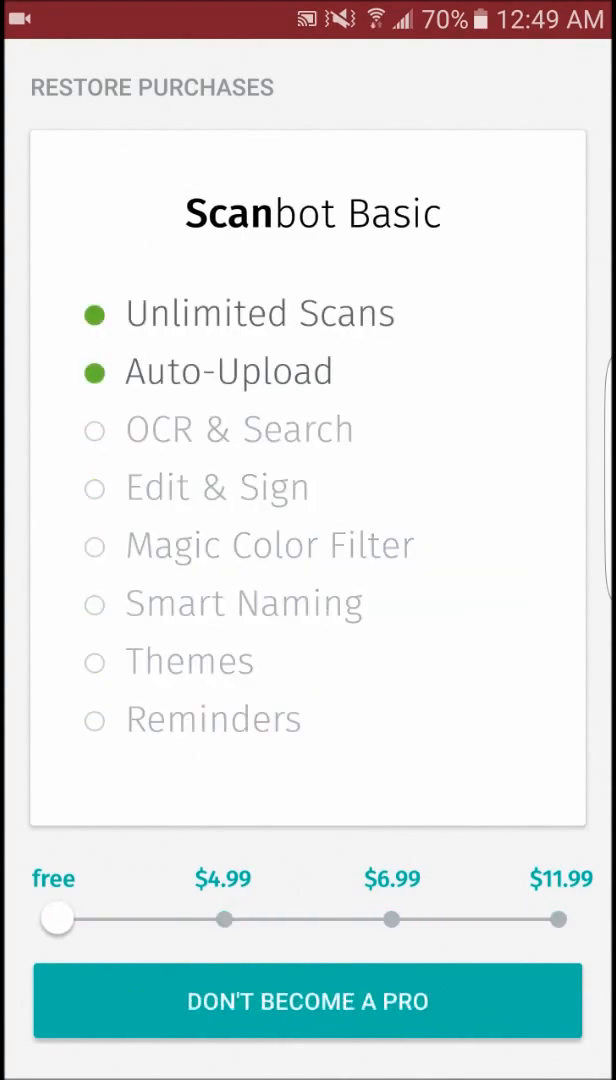
pyautogui.click(308, 1000)
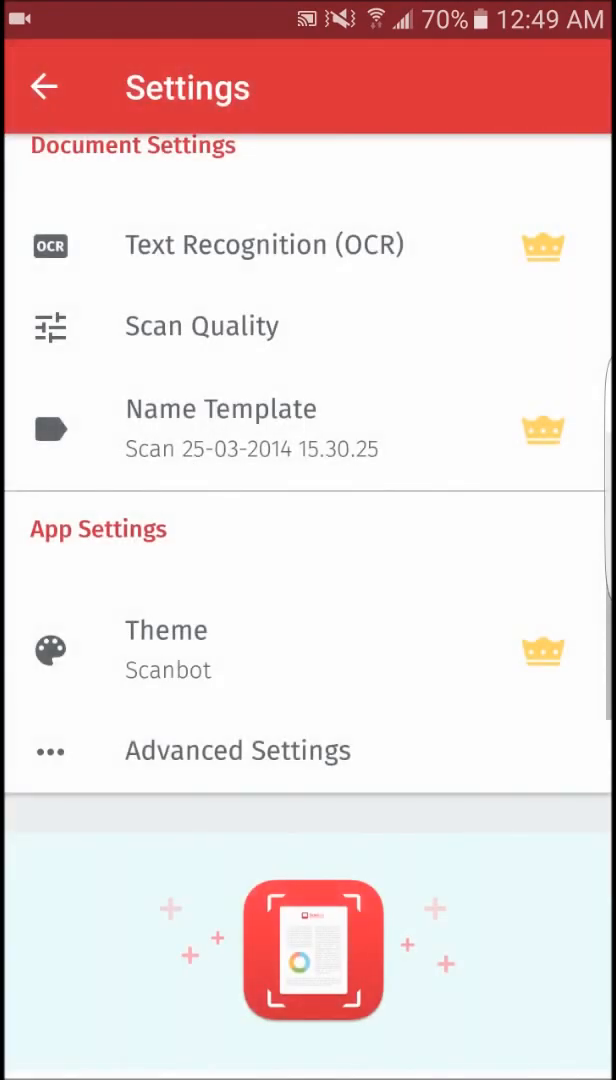
pyautogui.scroll(-3)
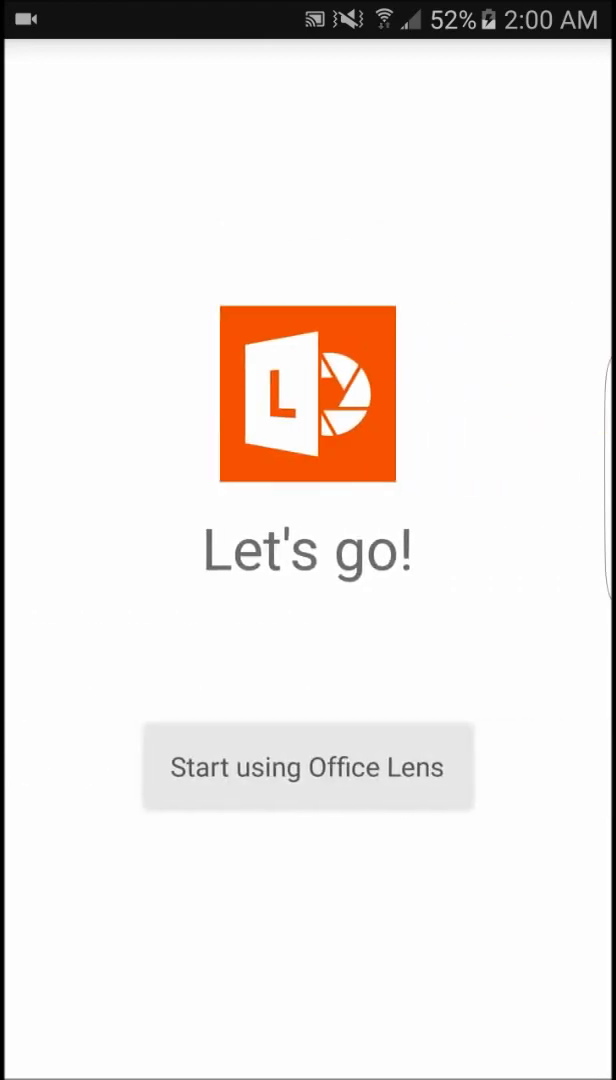
# - Start Office Lens, scan the page and save it as 'History Notes' to Word and Gallery
pyautogui.click(308, 766)
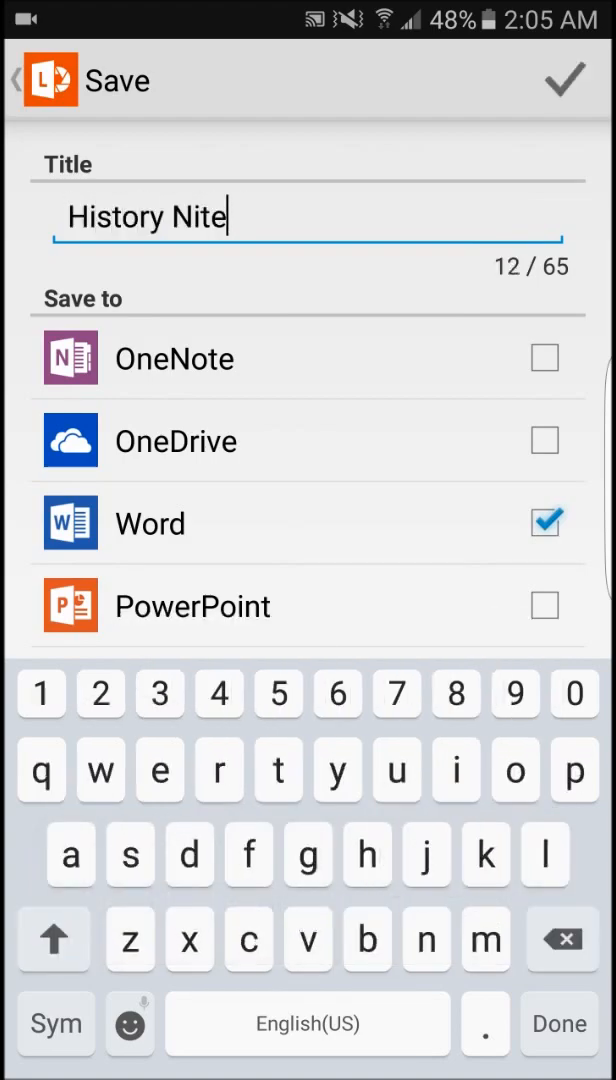
pyautogui.write('s')
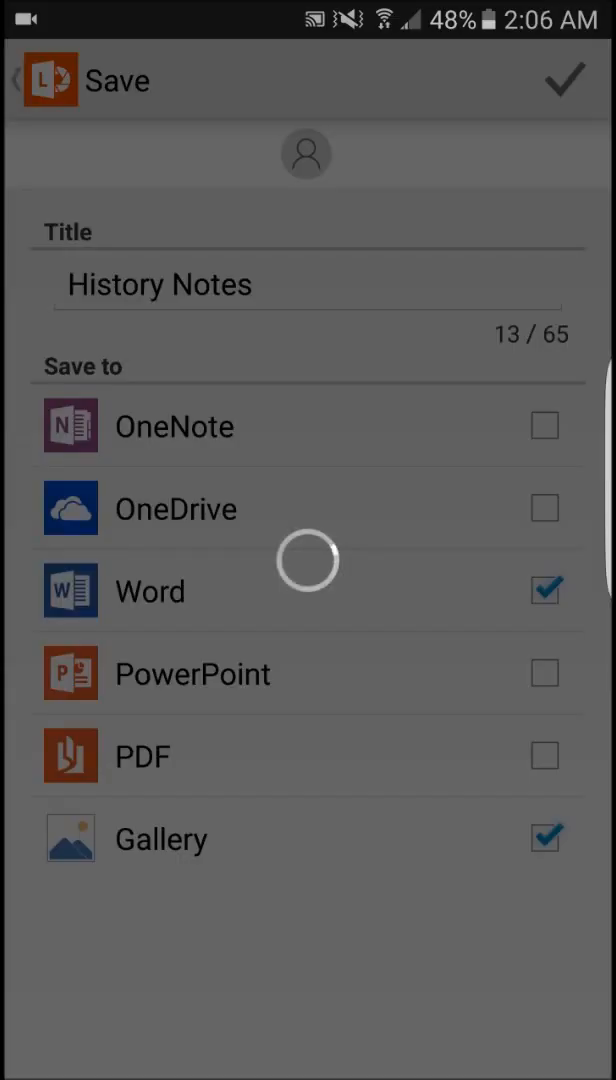
pyautogui.click(564, 80)
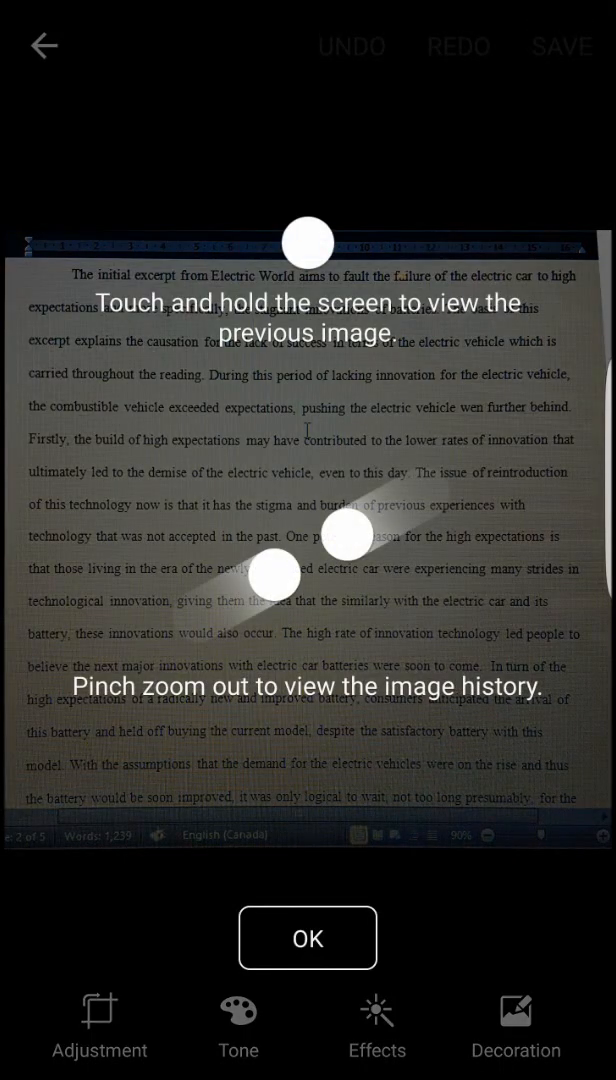
# - Dismiss the tips overlay and rotate the photo about 2° to straighten the page
pyautogui.click(308, 936)
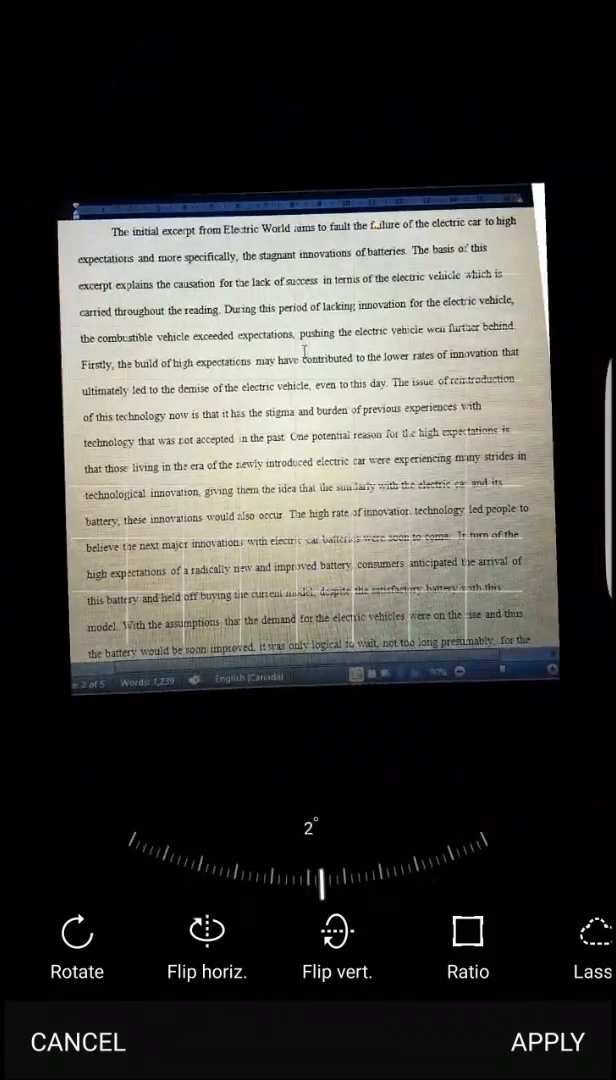
pyautogui.moveTo(320, 888); pyautogui.dragTo(312, 888)
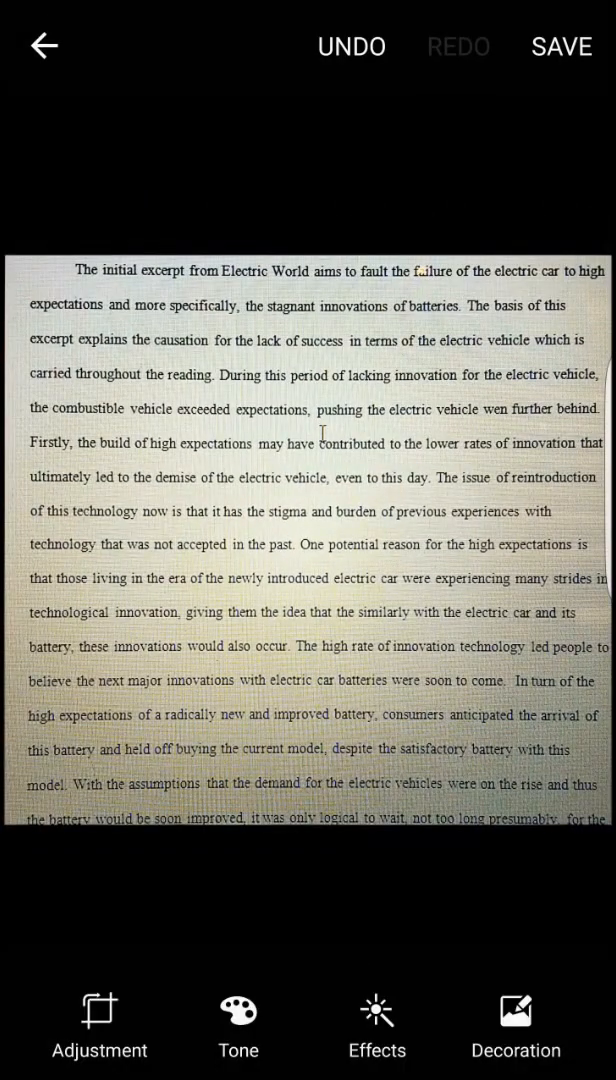
# - Apply the Sharpen effect and add a thumbs-up sticker from Decoration
pyautogui.click(376, 1020)
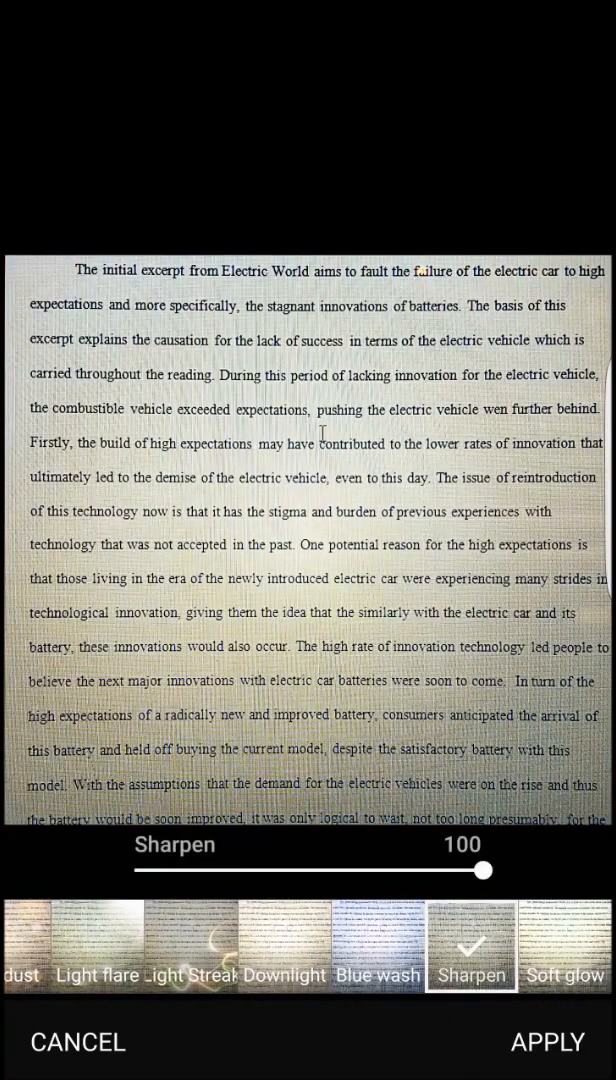
pyautogui.click(548, 1040)
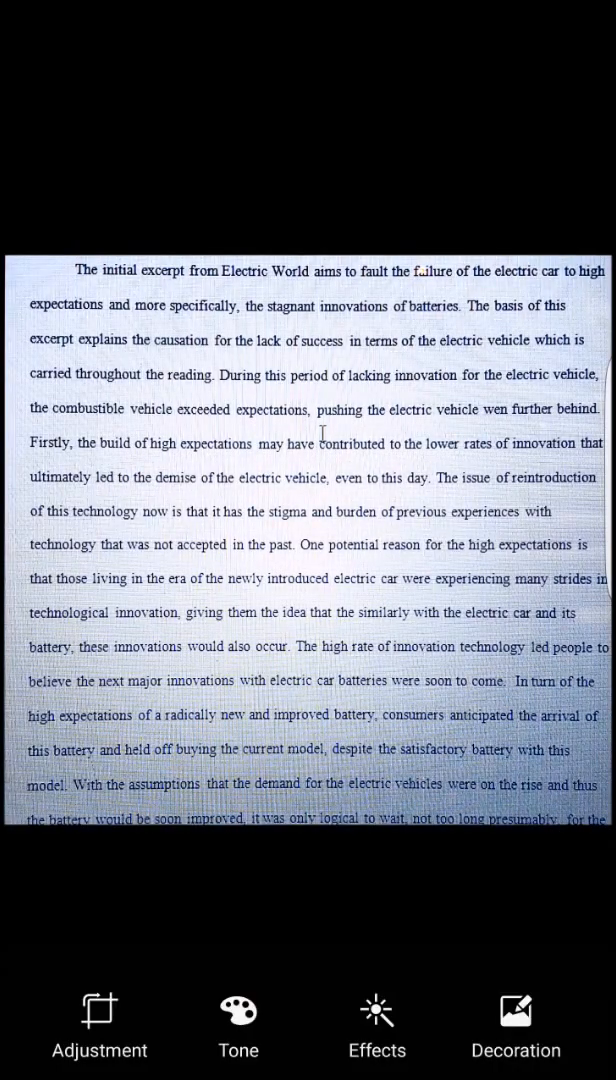
pyautogui.click(516, 1024)
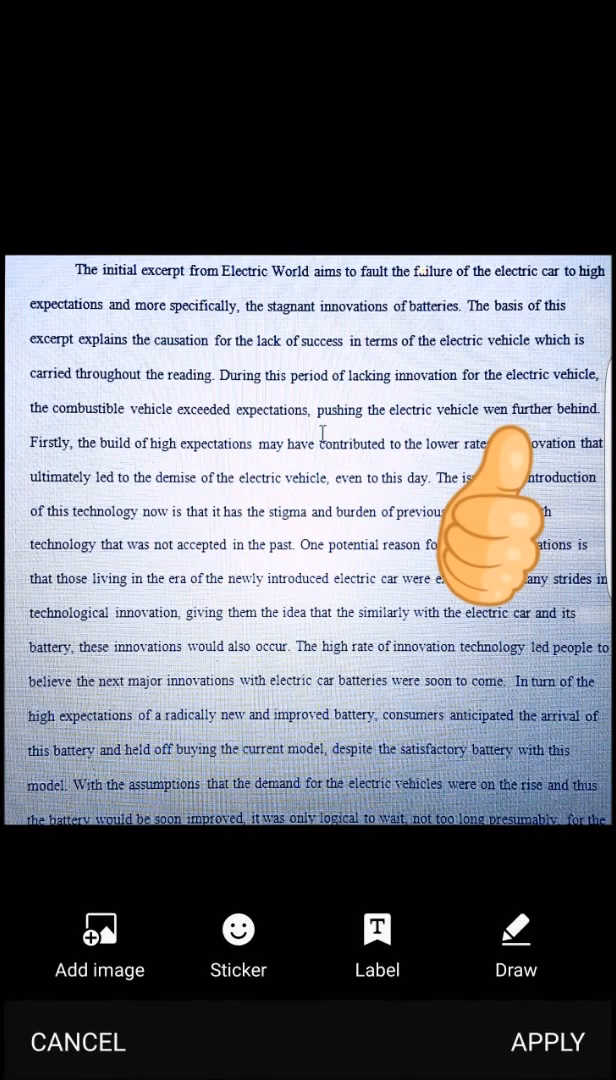
# - Hand-draw circles and underlines around key phrases, including 'With the assumptions'
pyautogui.click(516, 944)
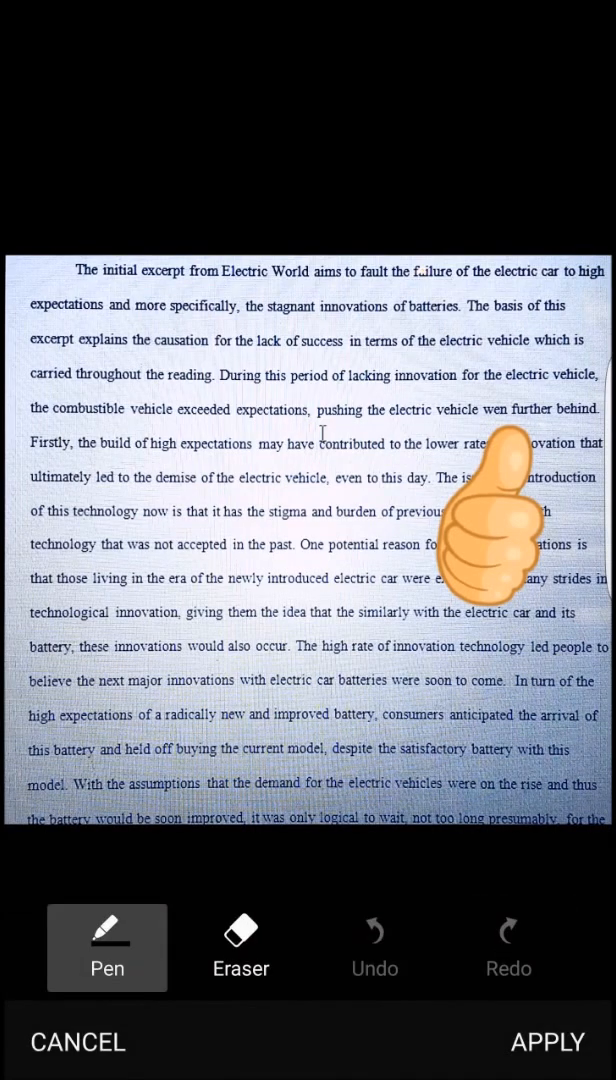
pyautogui.moveTo(30, 620); pyautogui.dragTo(200, 598)
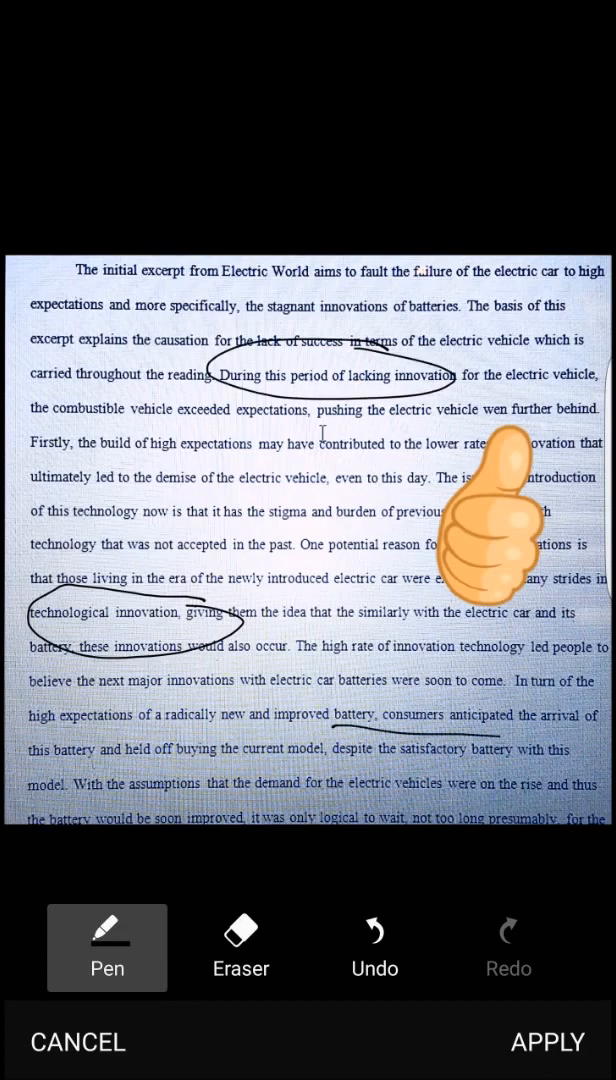
pyautogui.moveTo(44, 804); pyautogui.dragTo(226, 800)
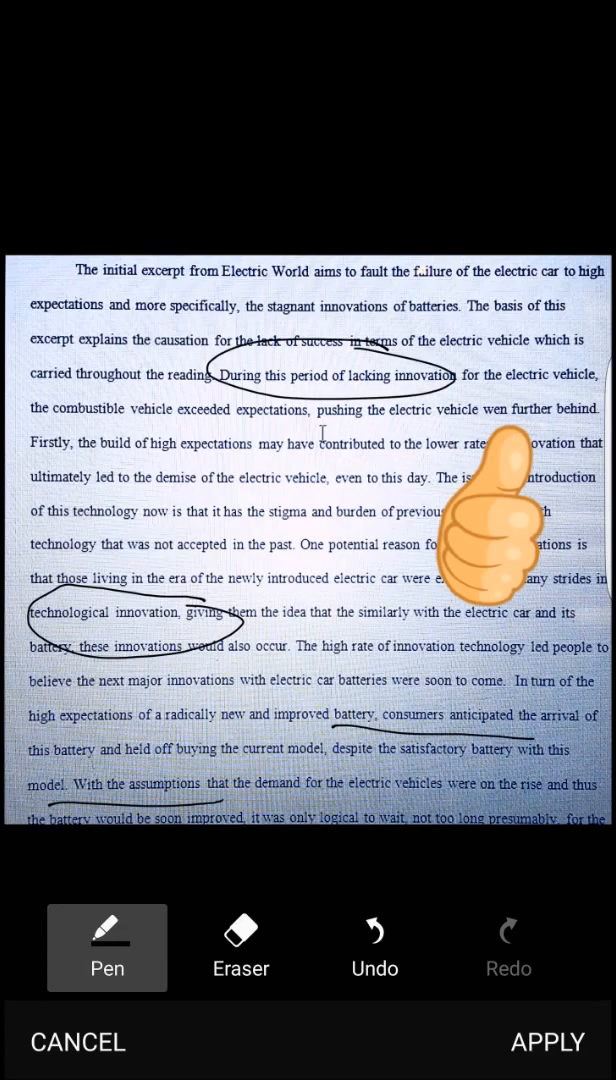